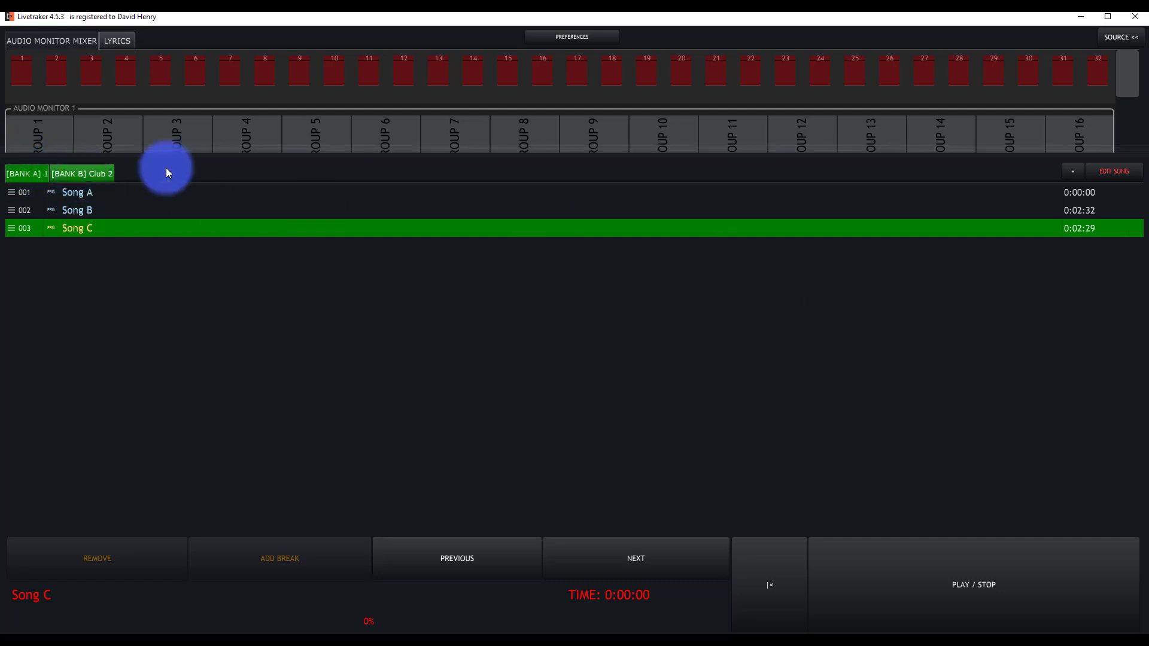
pyautogui.moveTo(830, 325)
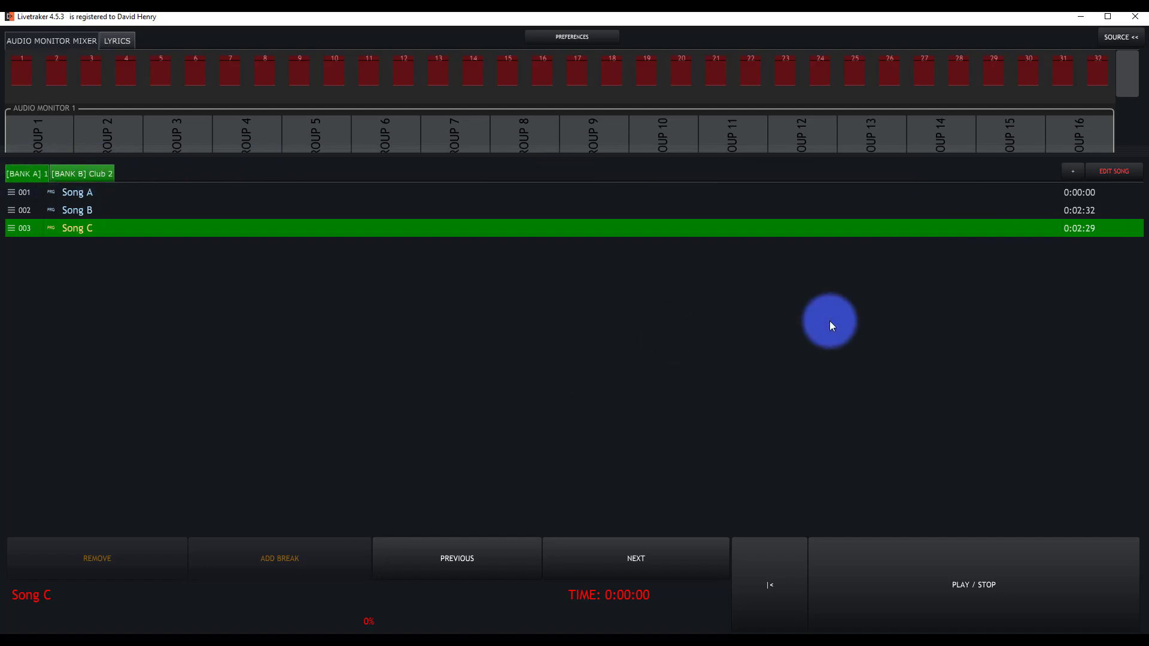
pyautogui.moveTo(1118, 37)
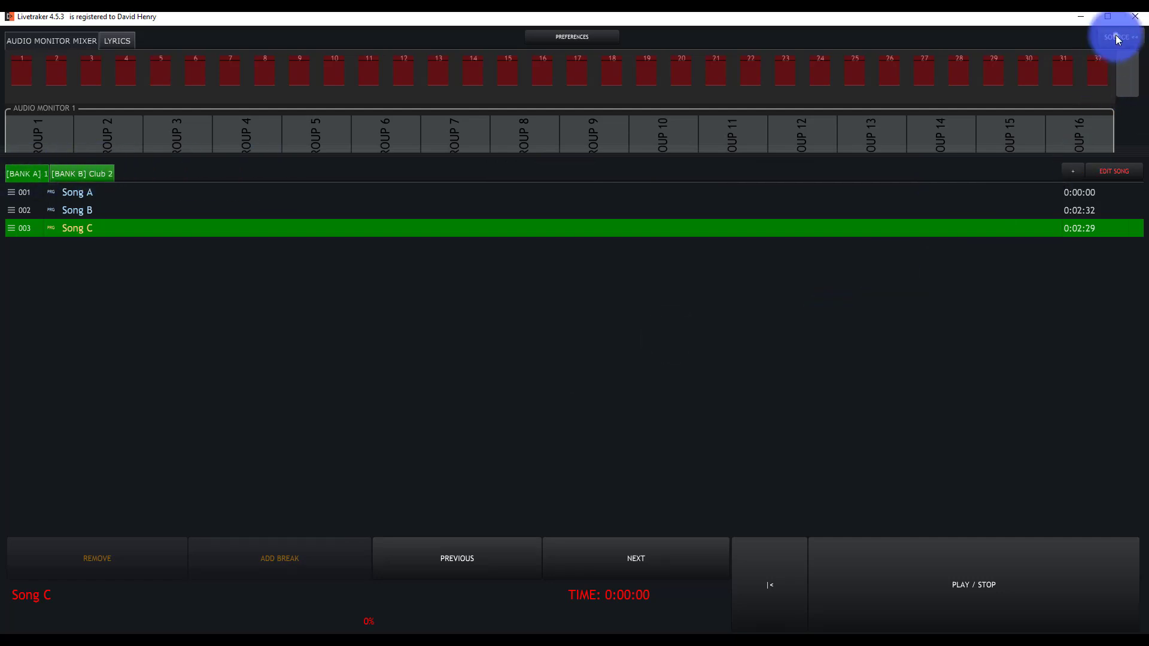
# Show the source library beside the set list and bring up Bank Options
pyautogui.click(1115, 37)
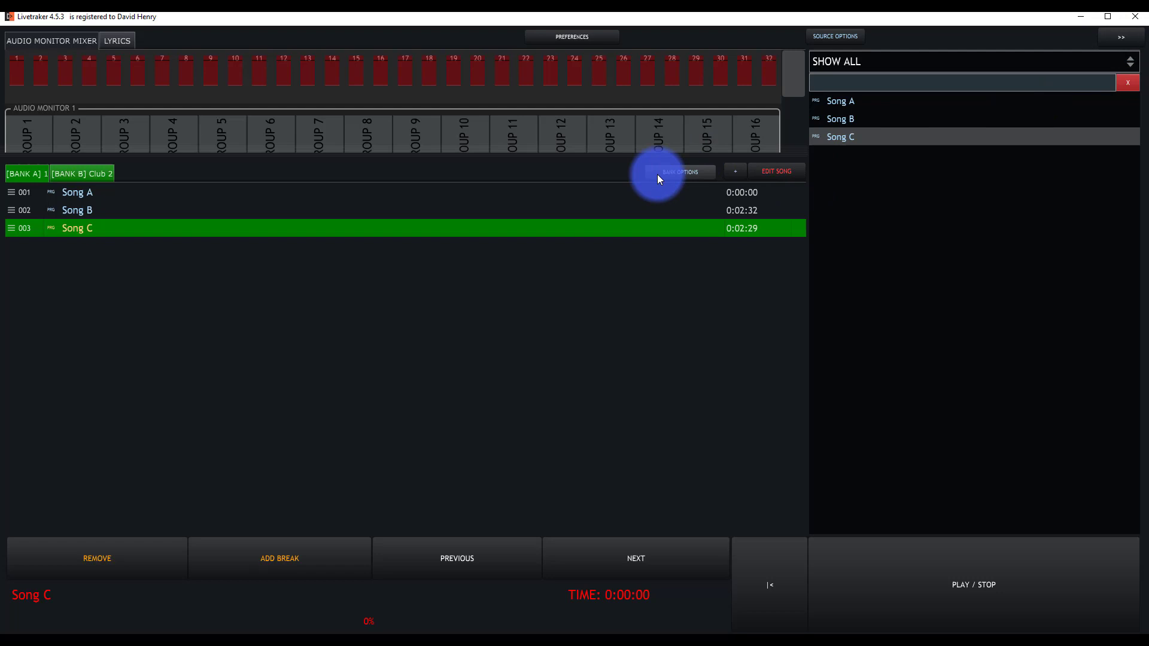
pyautogui.click(679, 171)
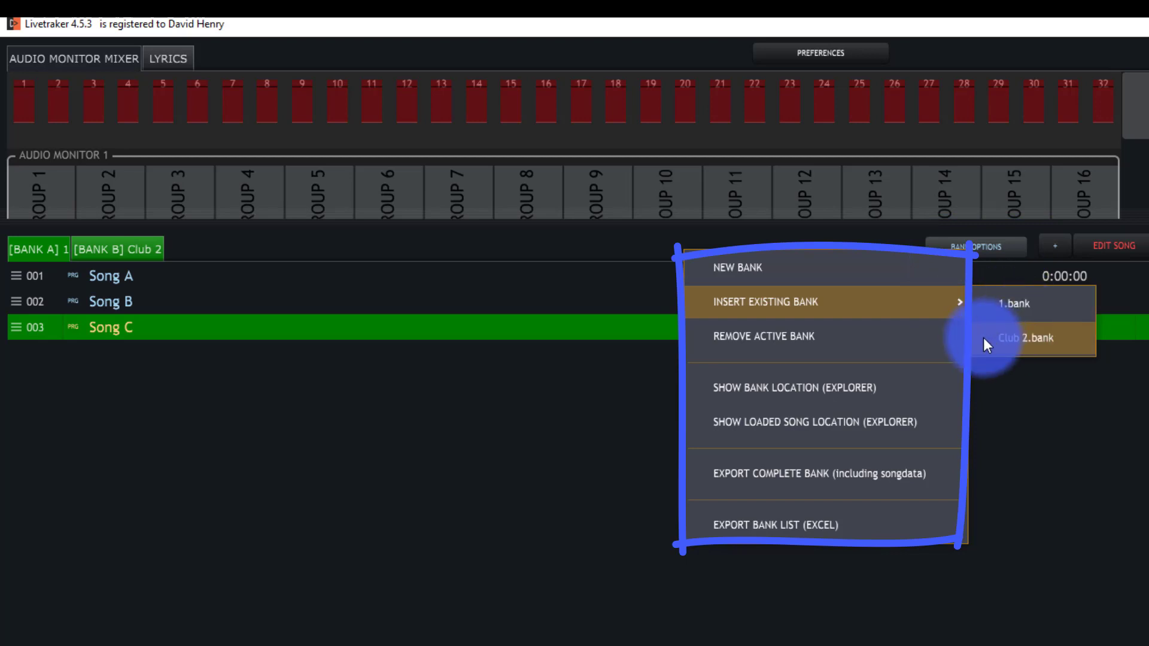
pyautogui.moveTo(993, 348)
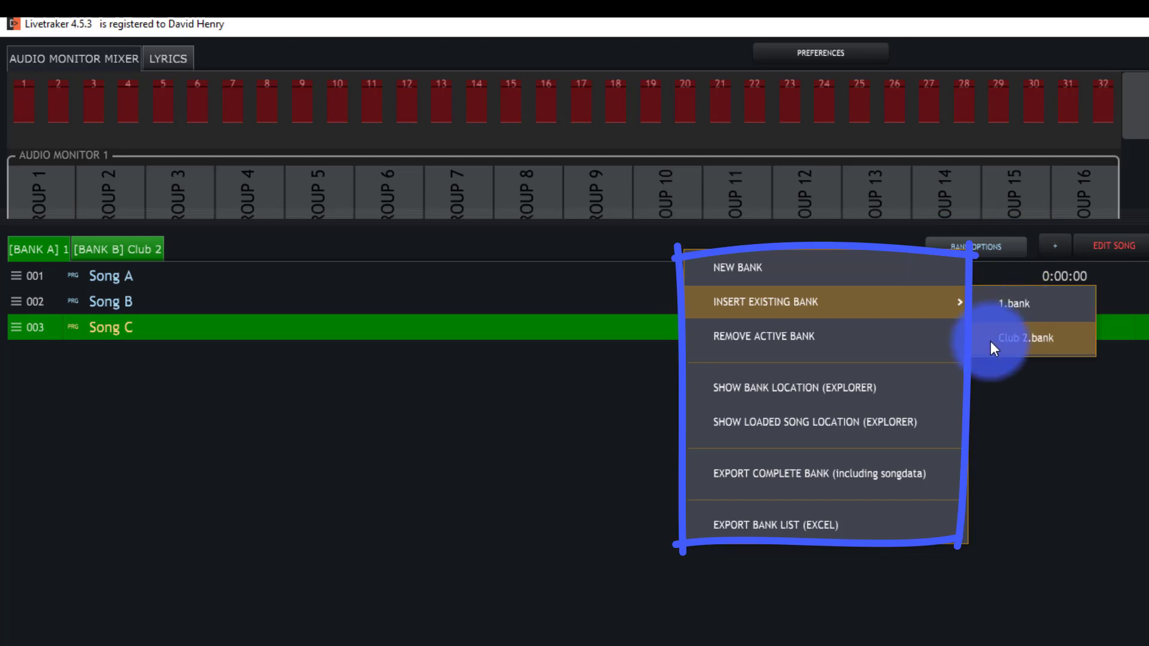
pyautogui.moveTo(815, 336)
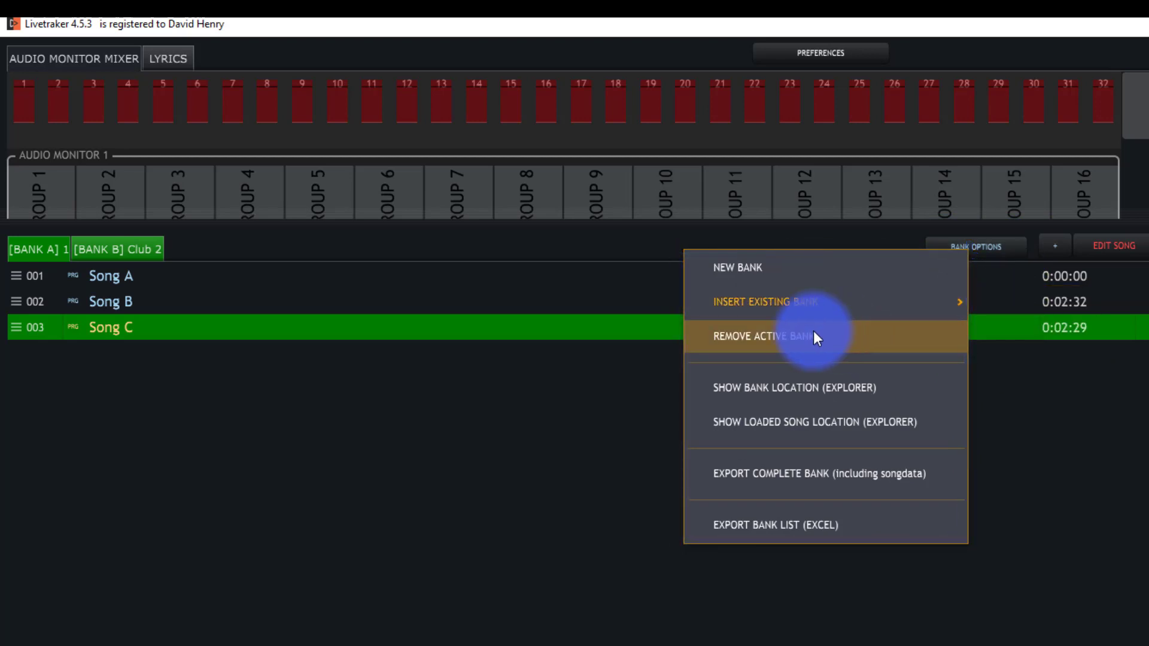
pyautogui.moveTo(828, 388)
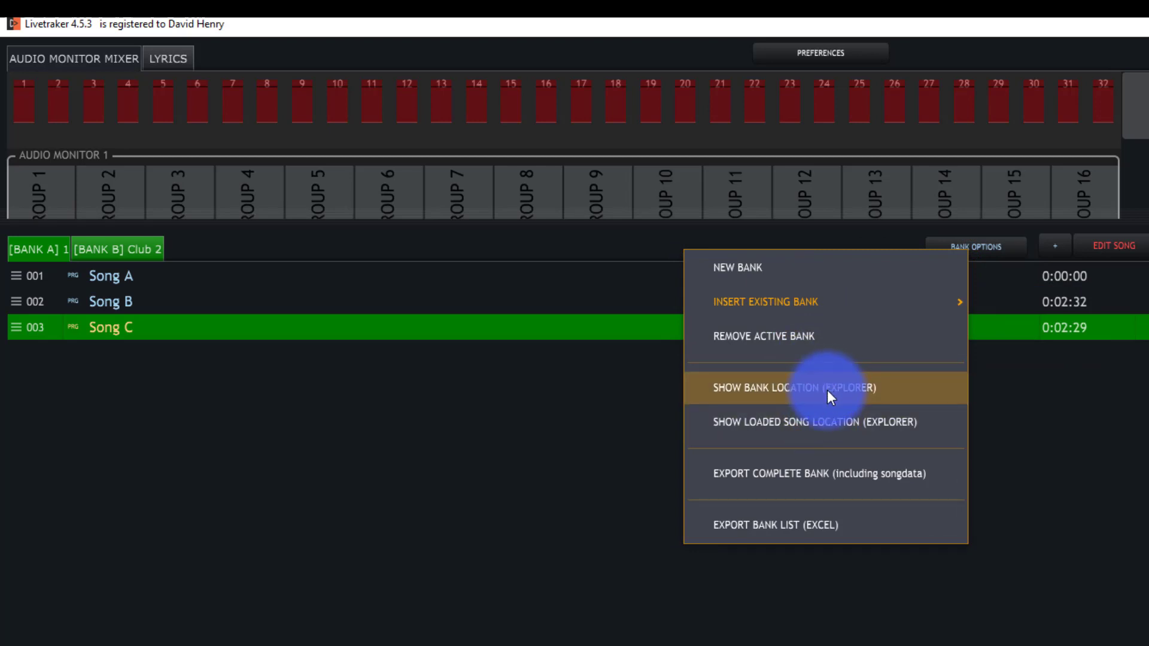
pyautogui.moveTo(842, 426)
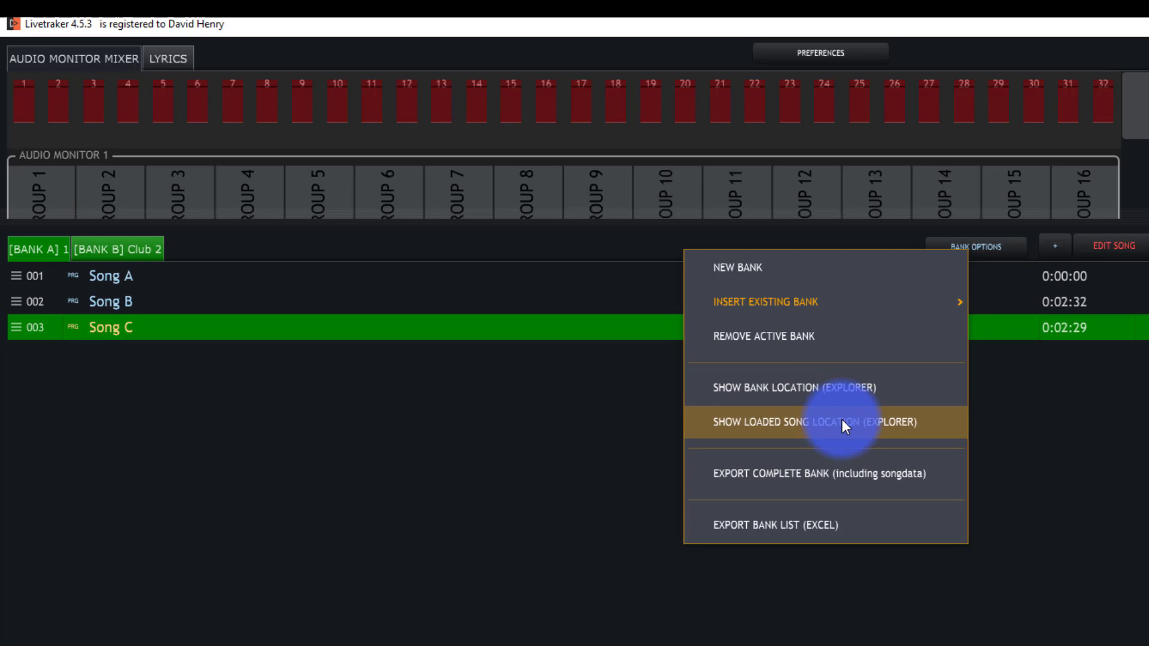
pyautogui.moveTo(891, 473)
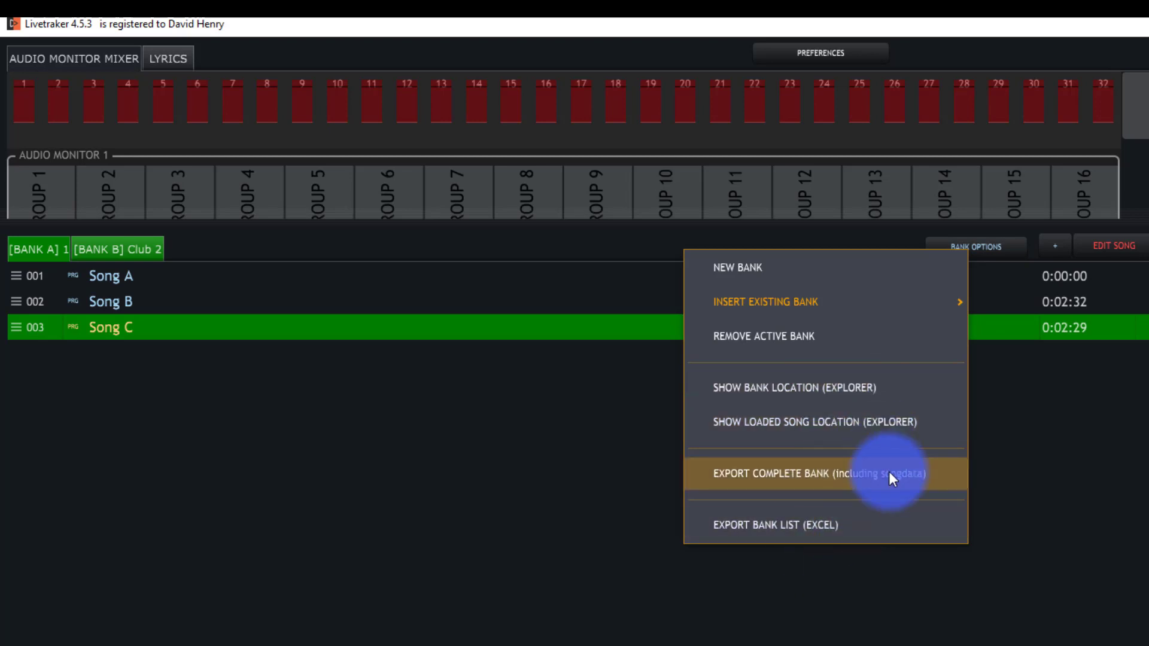
pyautogui.moveTo(808, 285)
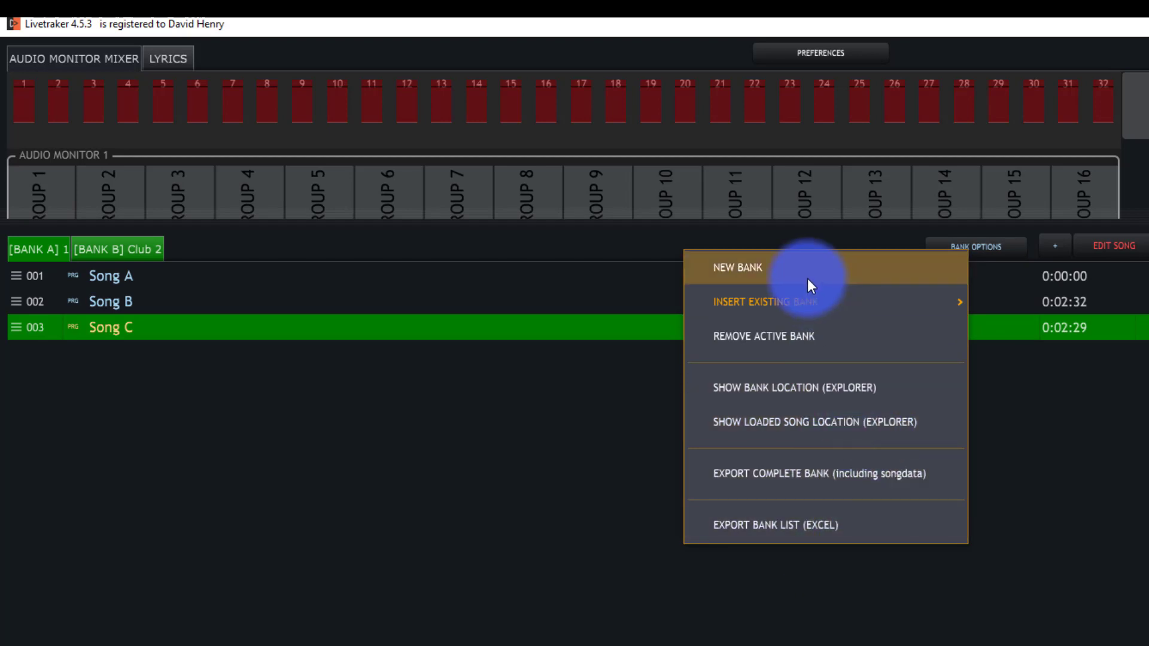
# Create a new bank named Venue 3 and add Song A, Song C and Song B to it
pyautogui.click(736, 267)
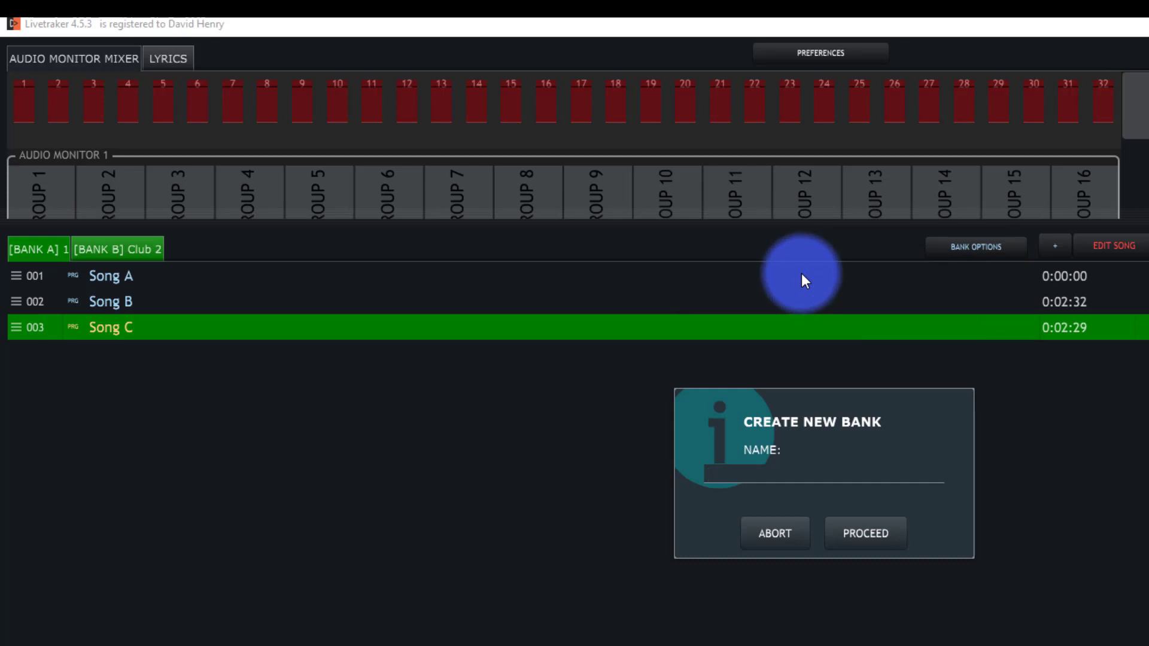
pyautogui.click(864, 532)
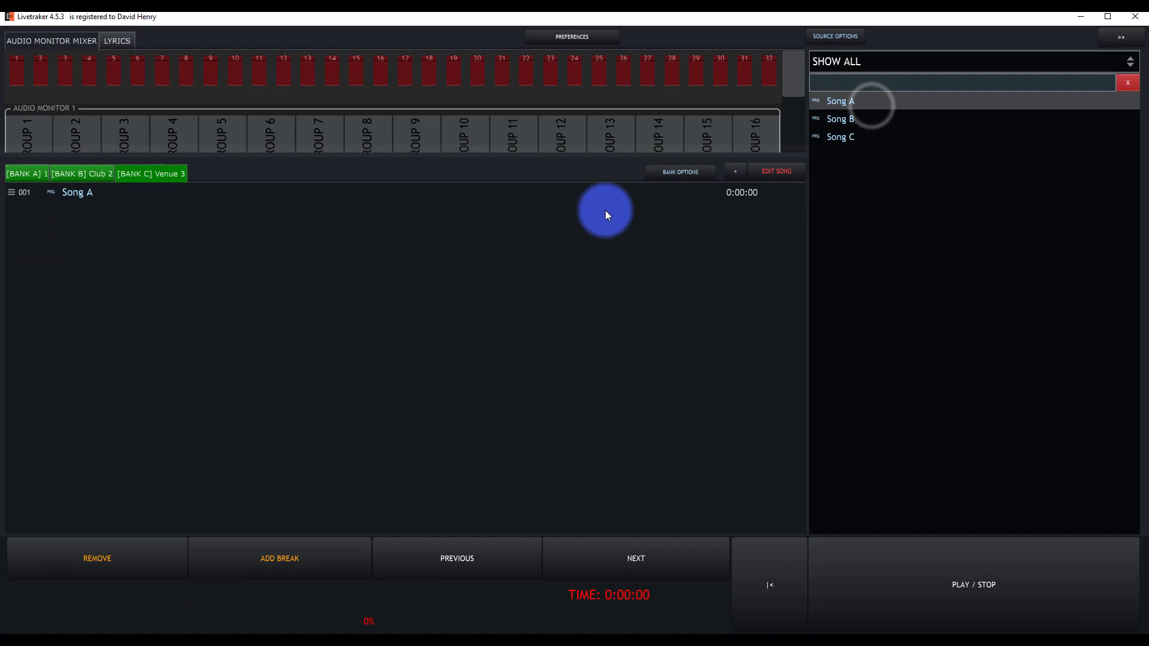
pyautogui.click(840, 118)
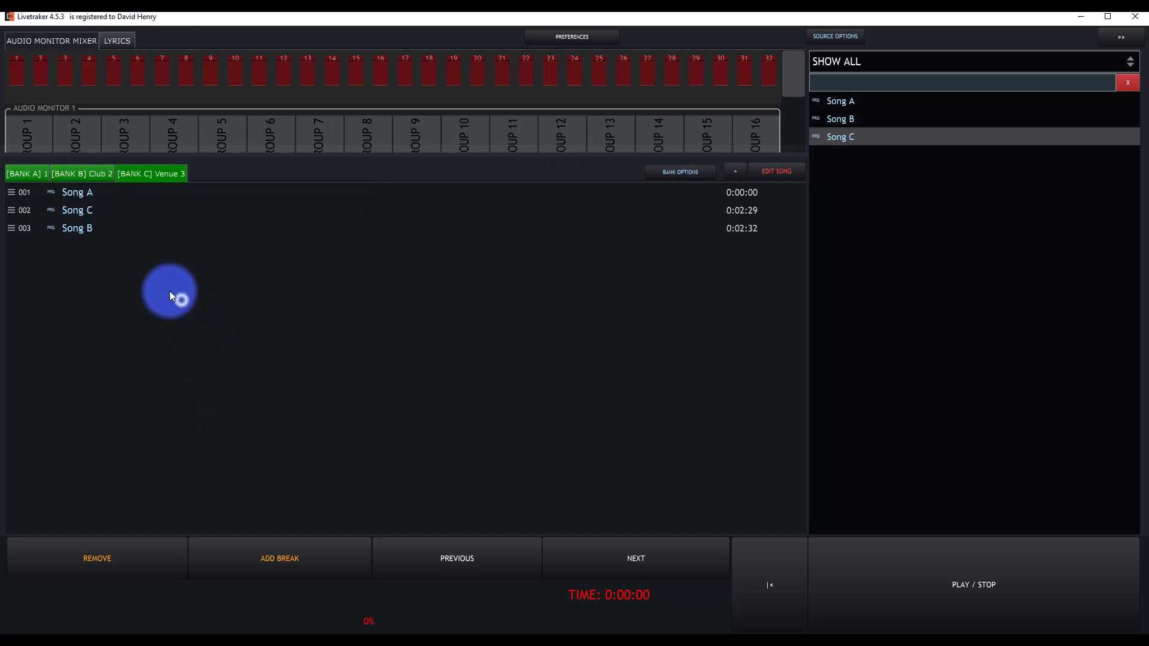
# Add a break titled Coffee Break before Song C in the Venue 3 set list
pyautogui.click(77, 210)
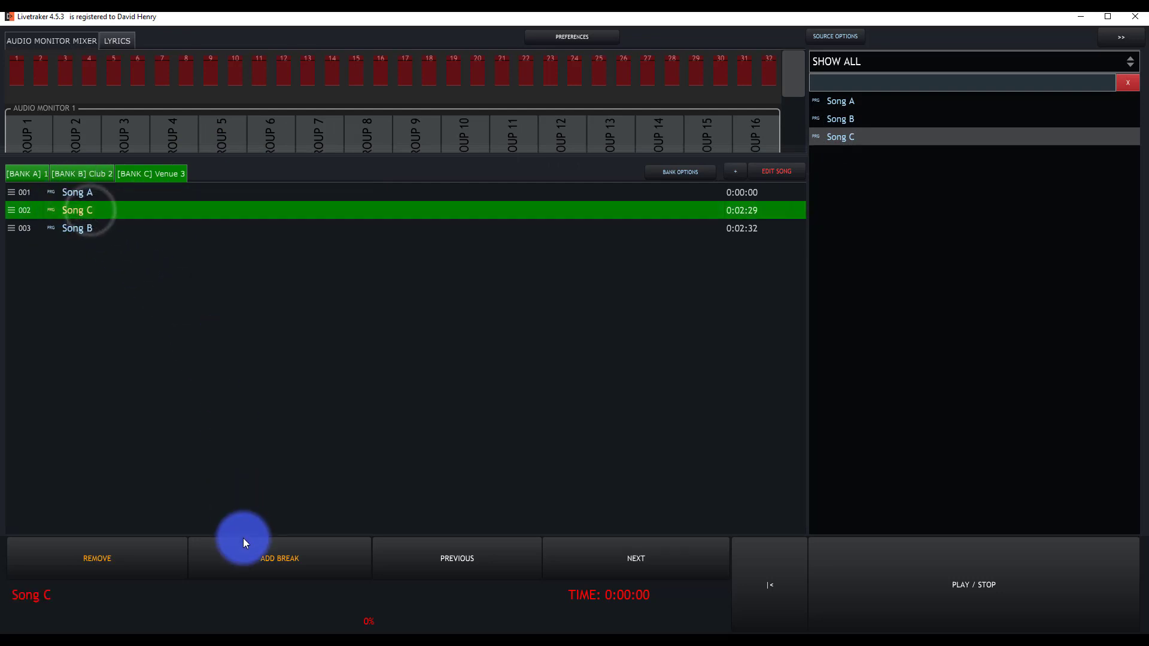
pyautogui.click(279, 558)
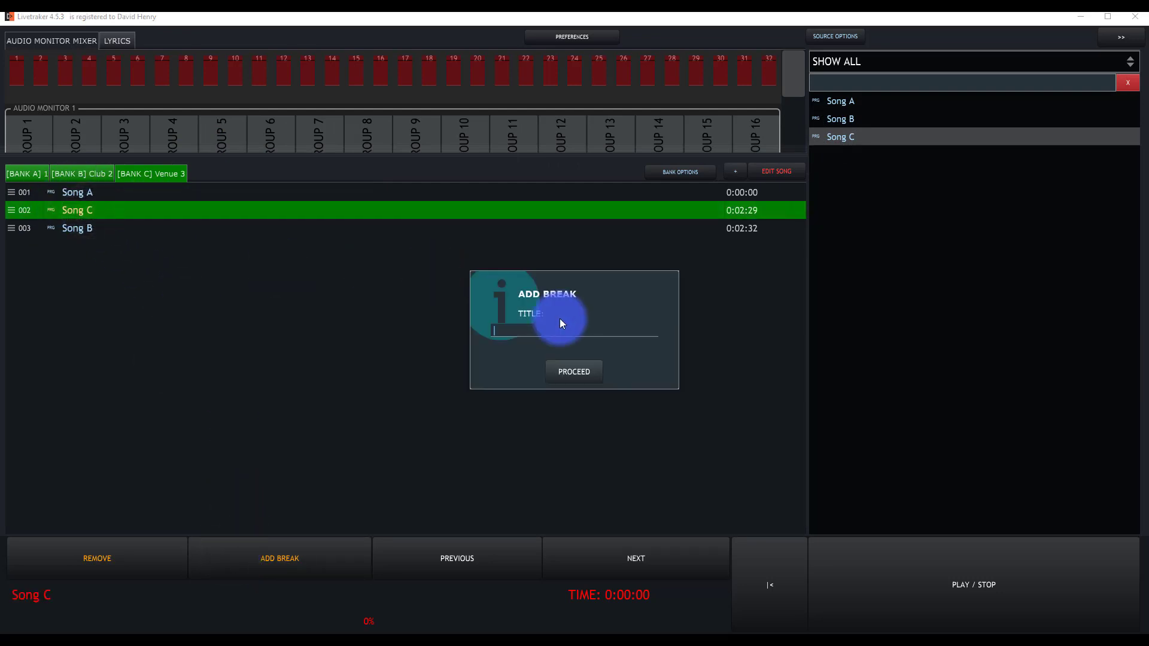
pyautogui.write('Coffee')
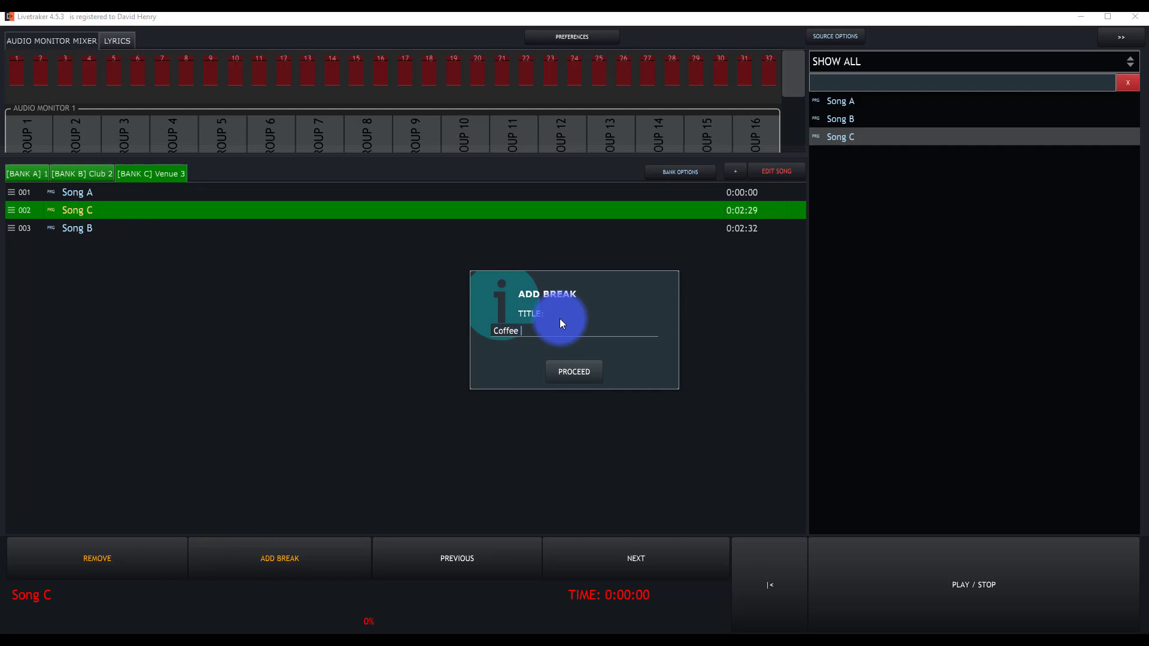
pyautogui.click(573, 371)
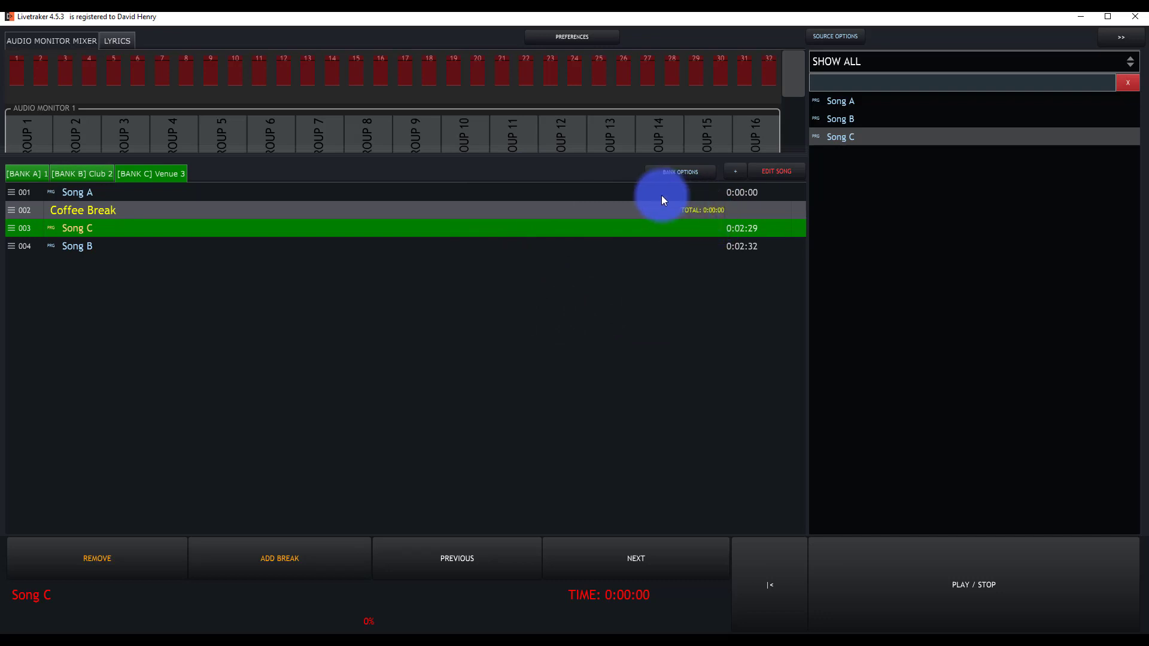
pyautogui.moveTo(804, 172)
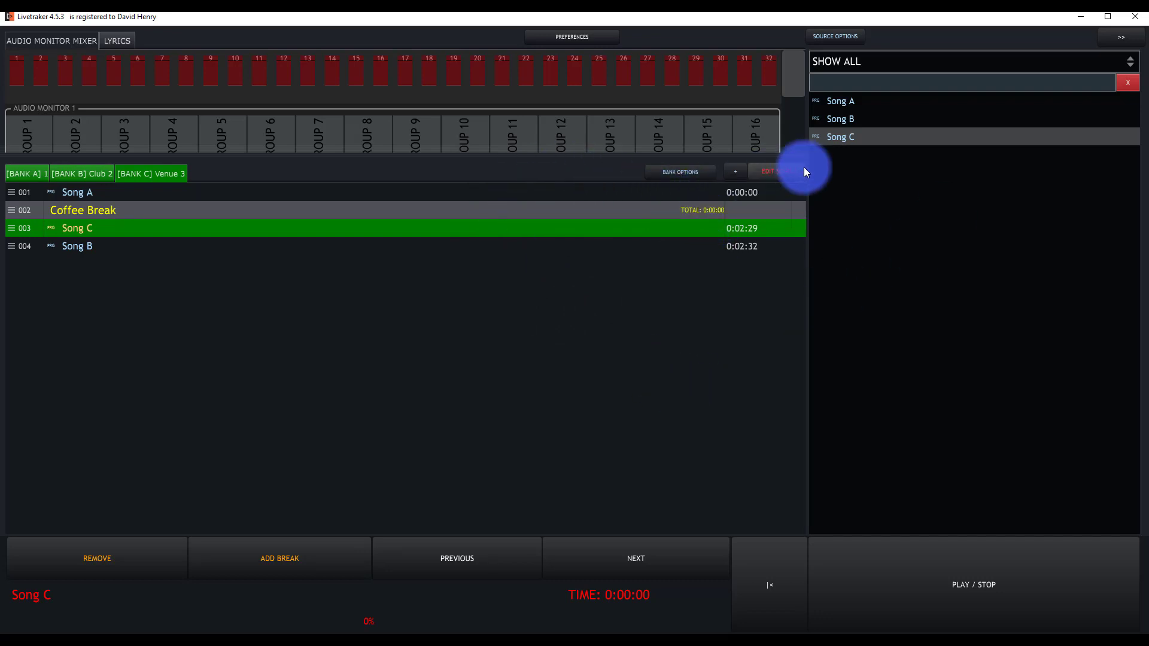
pyautogui.moveTo(769, 197)
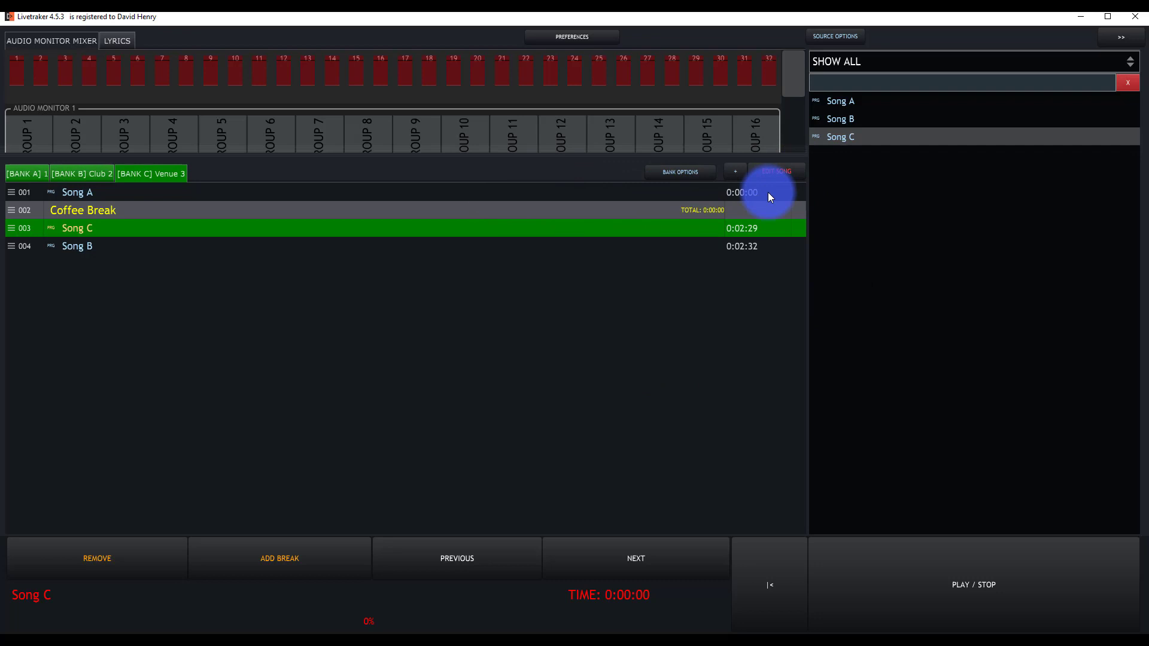
pyautogui.moveTo(779, 135)
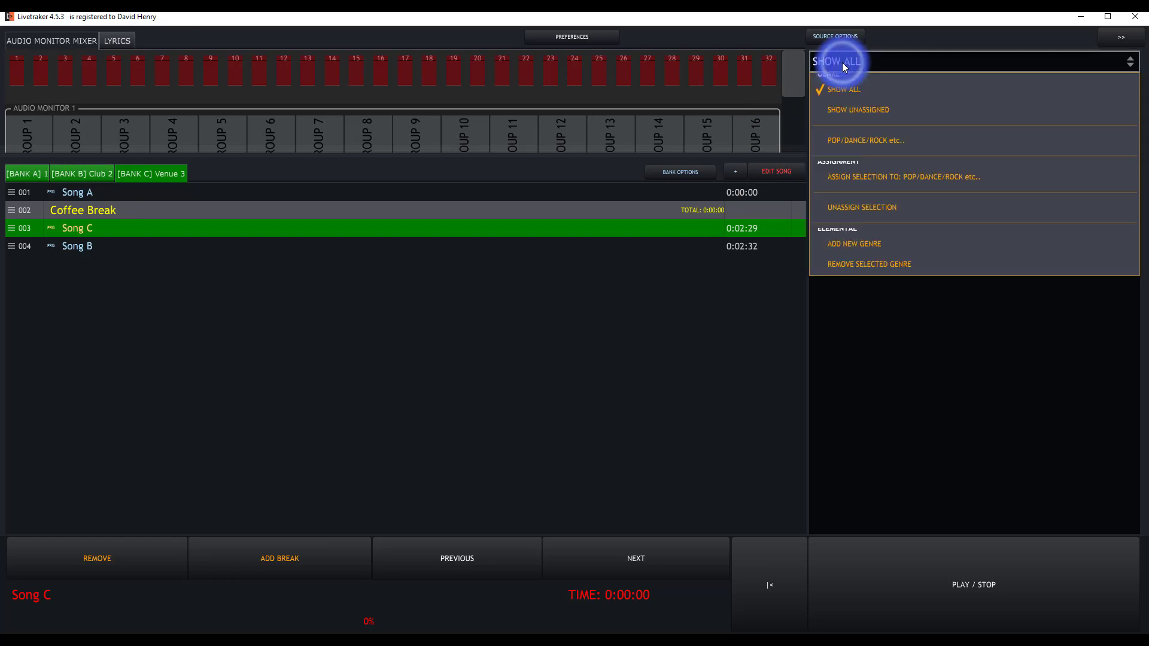
pyautogui.click(843, 90)
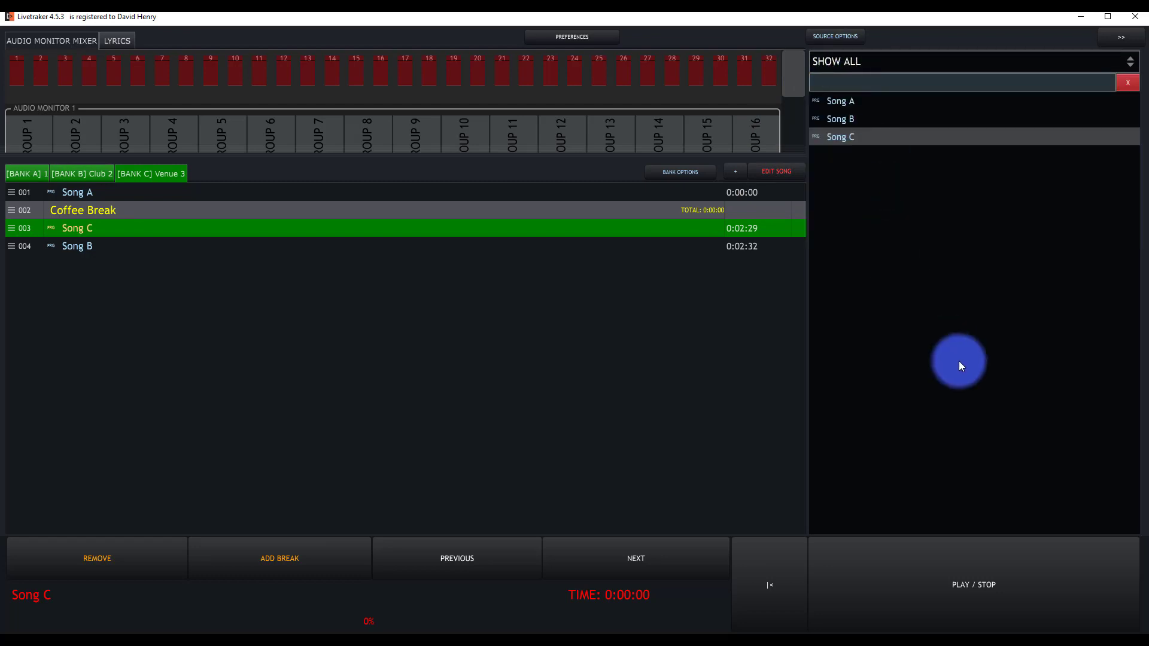
pyautogui.moveTo(967, 232)
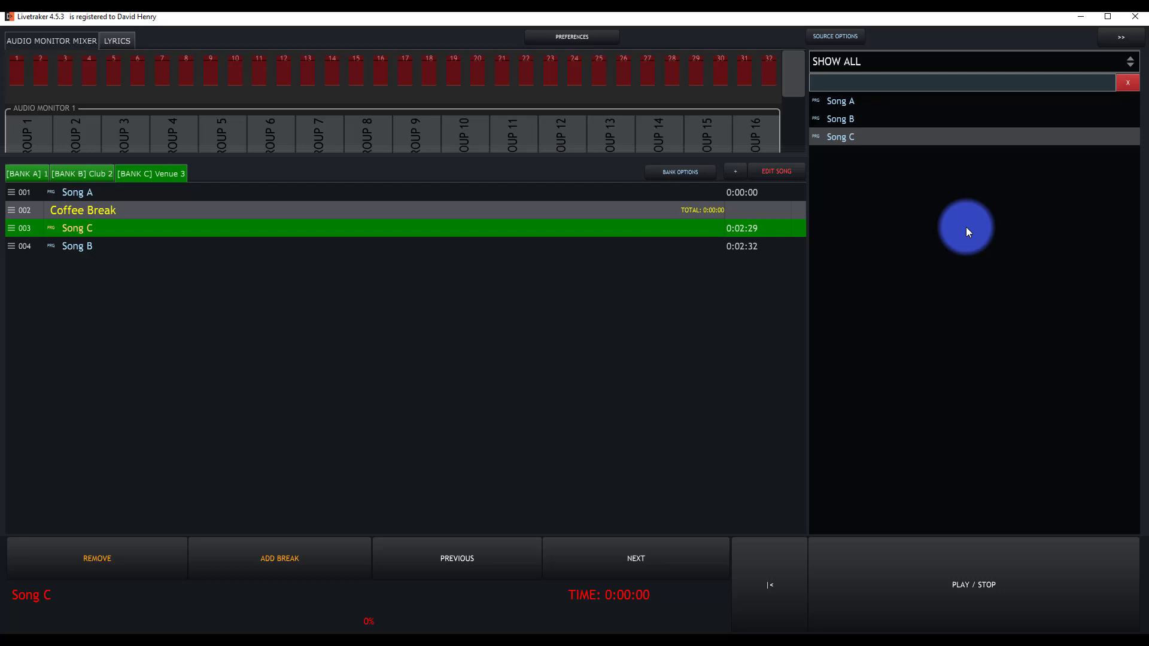
pyautogui.moveTo(955, 209)
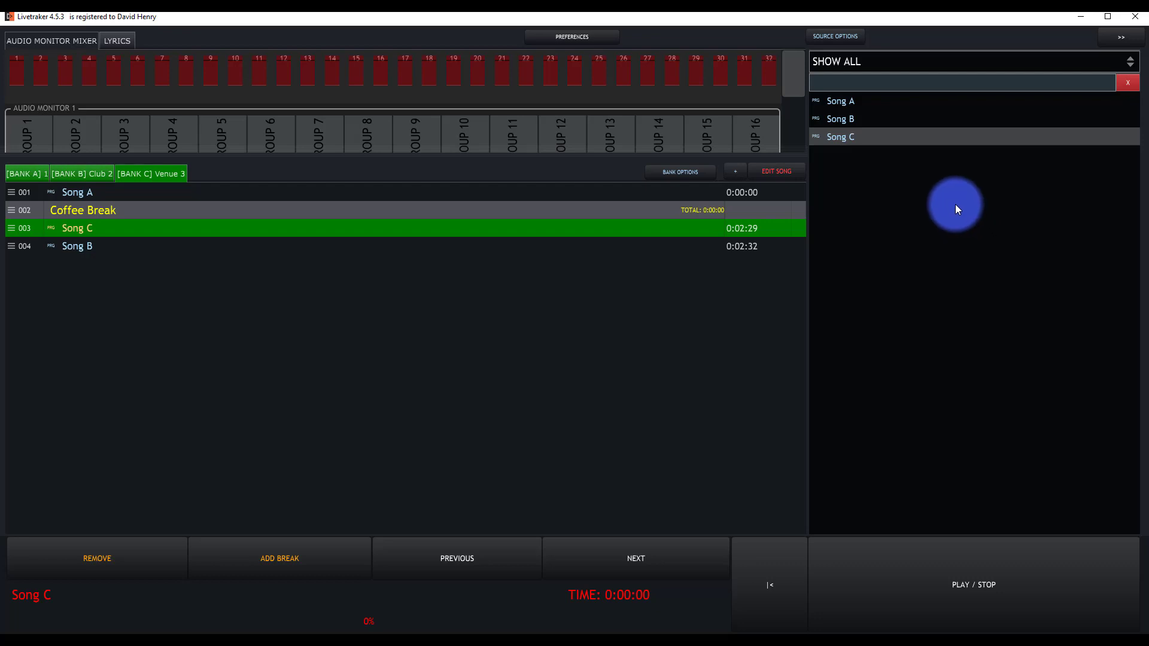
# Start choosing a different source folder and browse to Documents
pyautogui.click(834, 36)
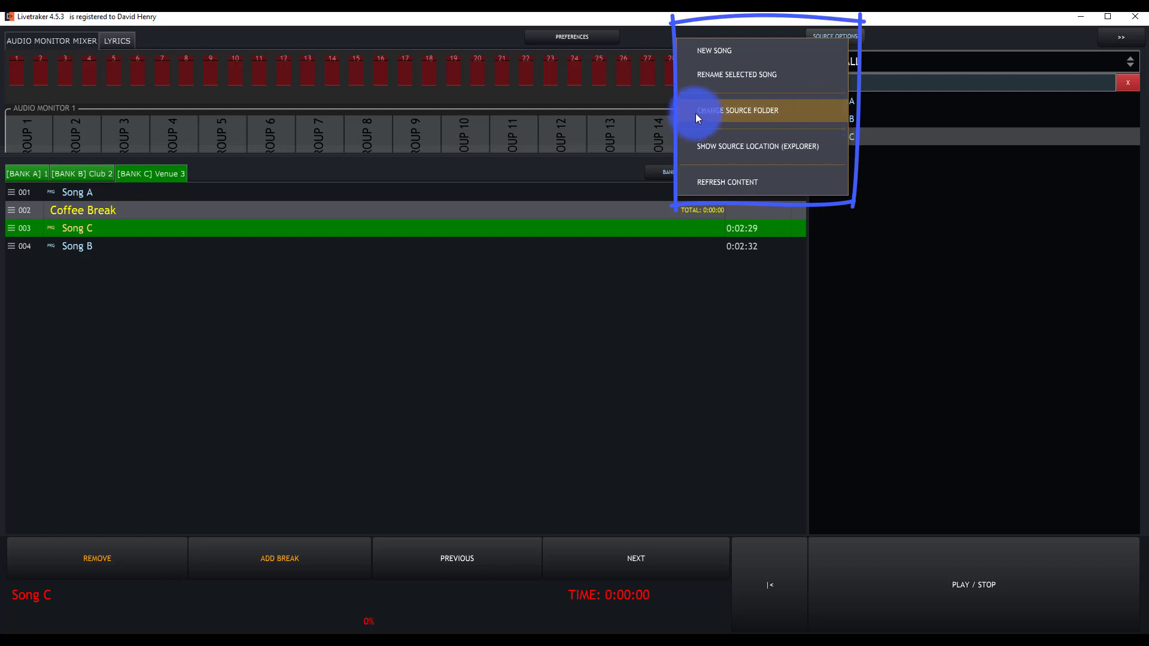
pyautogui.click(739, 110)
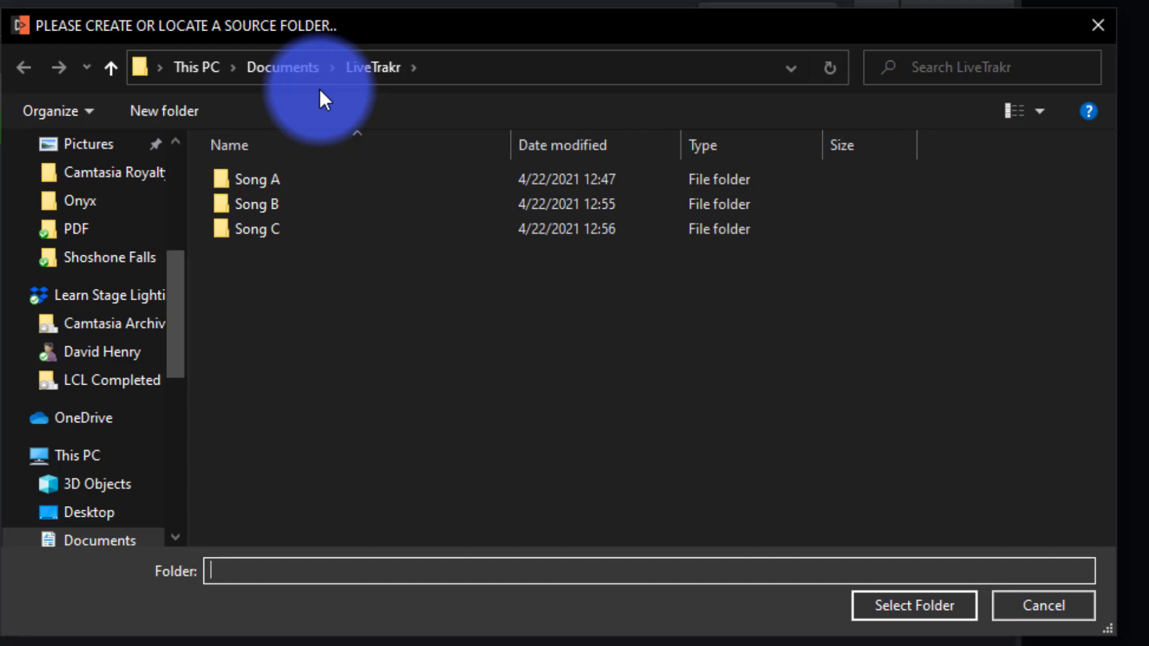
pyautogui.moveTo(302, 69)
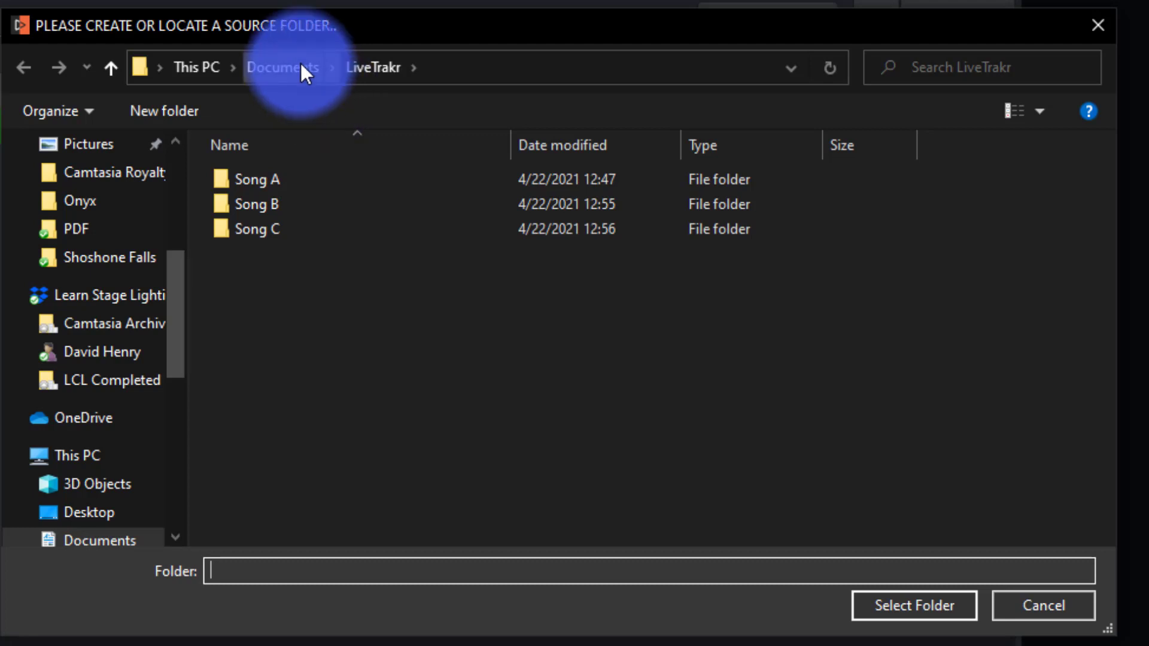
pyautogui.click(282, 67)
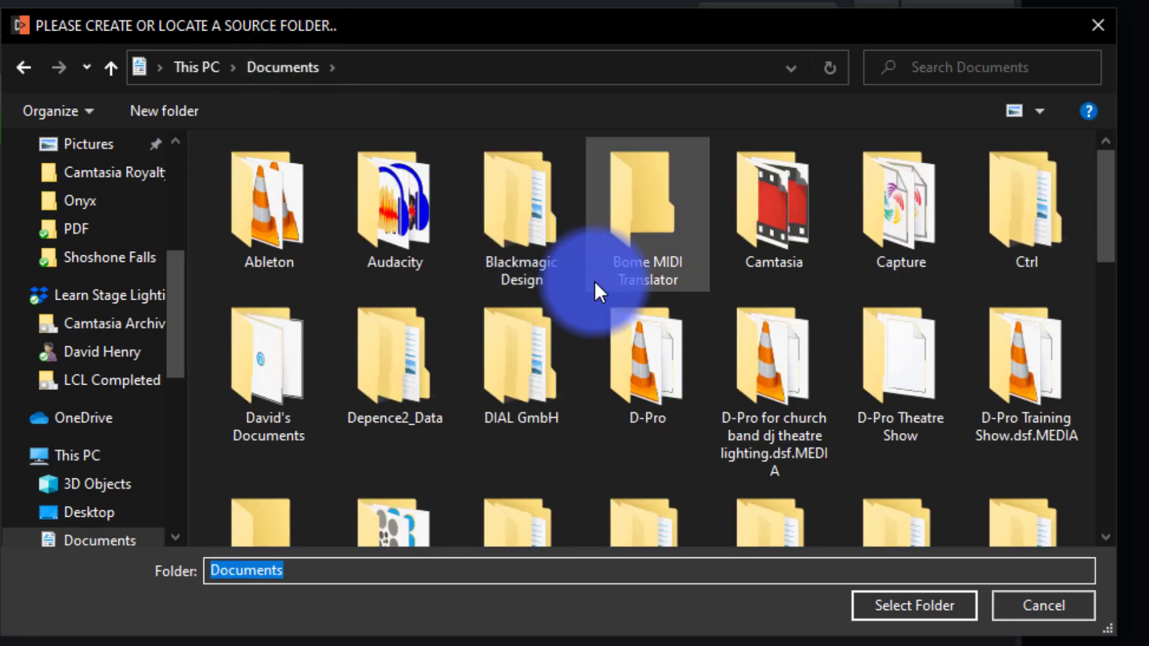
pyautogui.moveTo(601, 293)
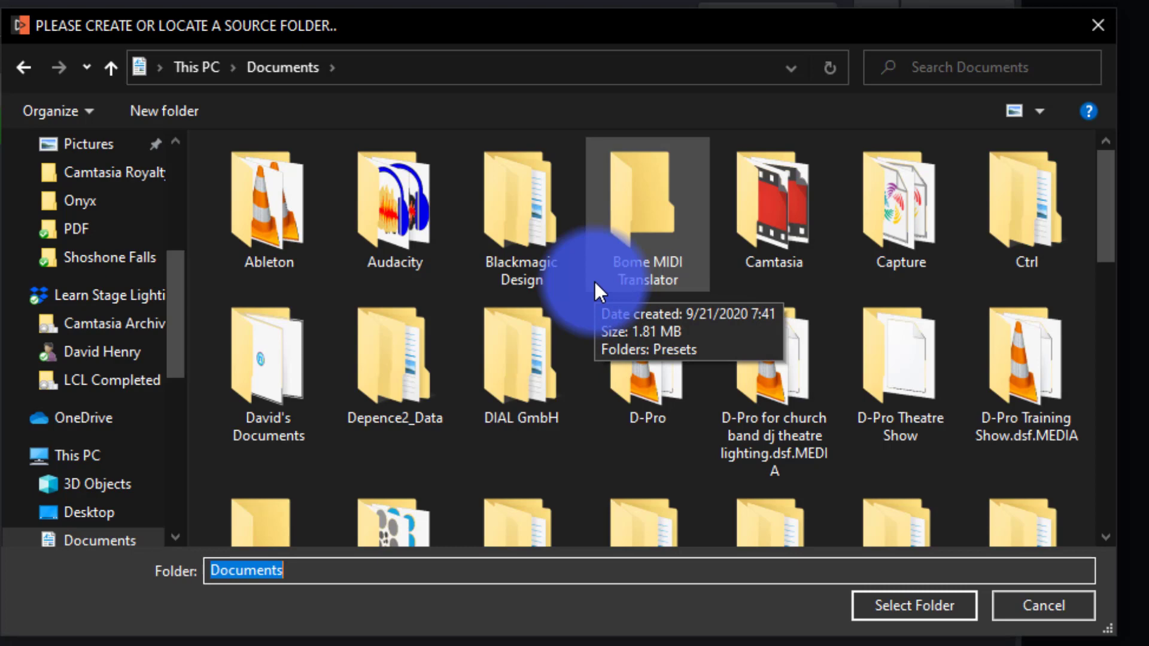
pyautogui.scroll(-3)
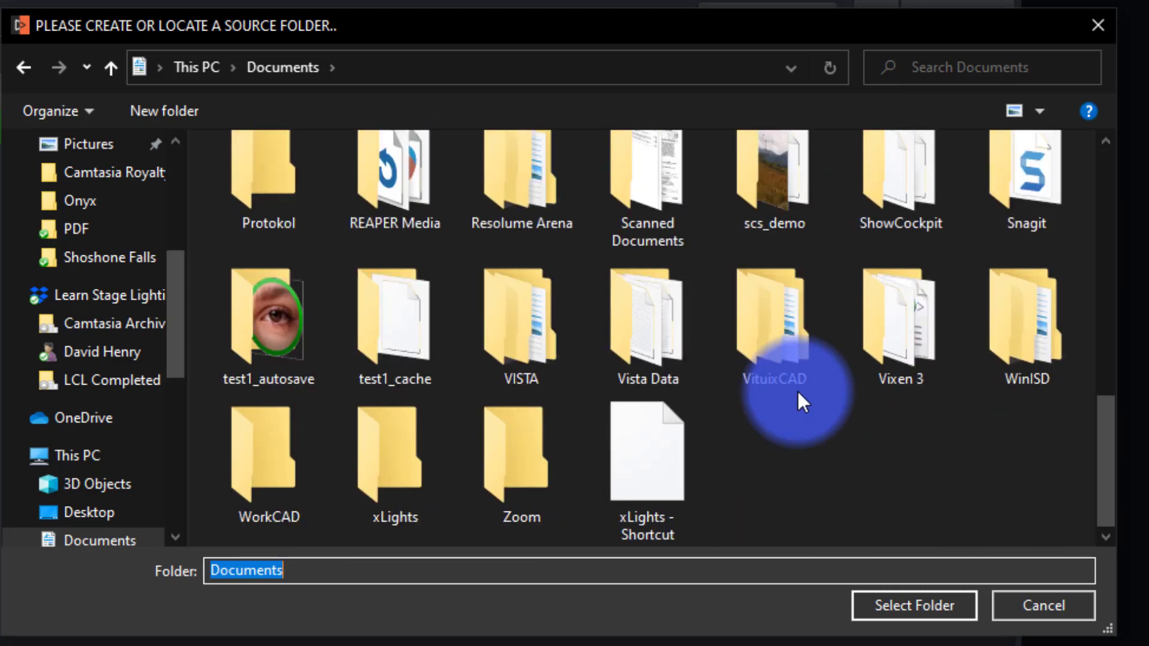
pyautogui.scroll(3)
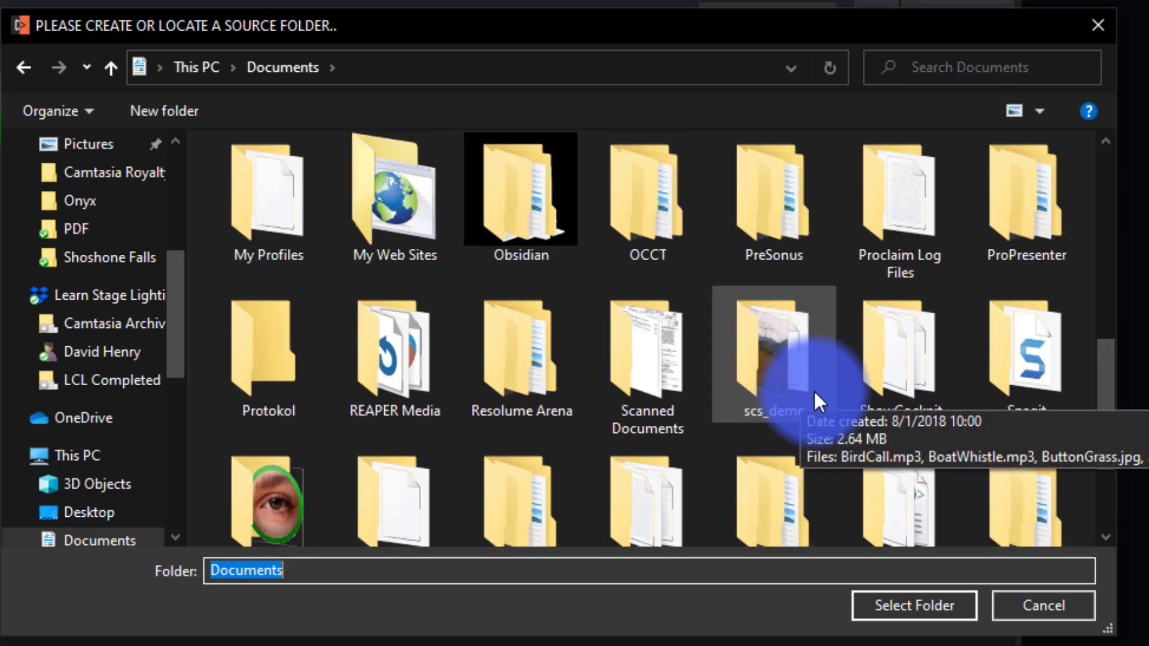
# Select the LiveTrakr folder in Documents as the song source folder
pyautogui.click(646, 197)
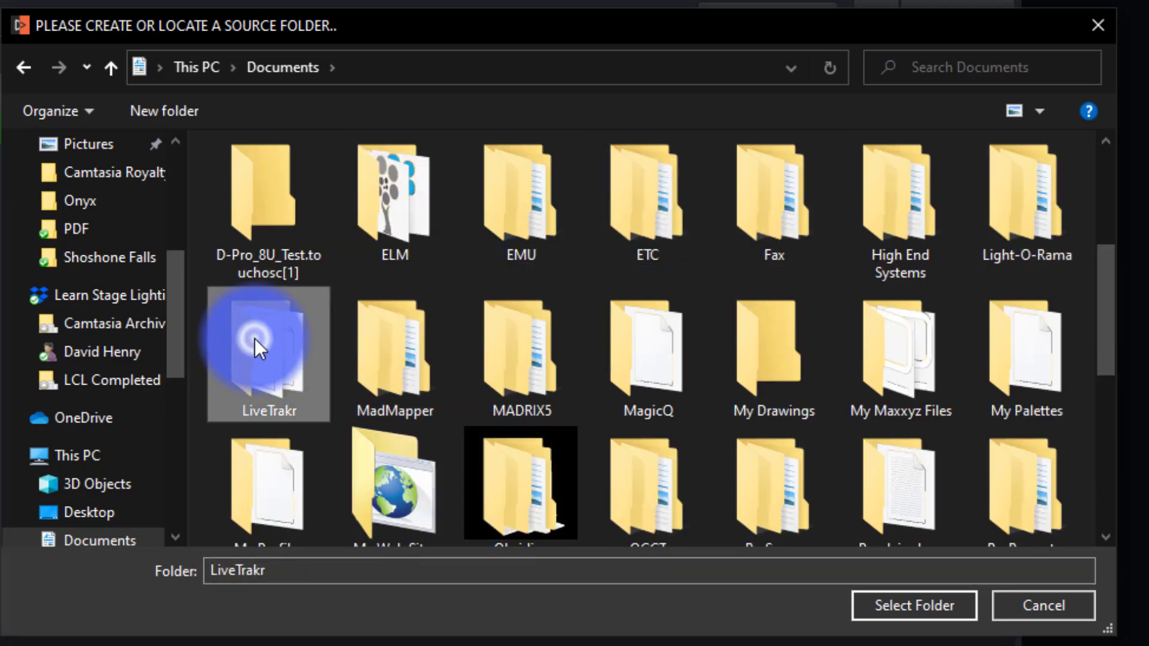
pyautogui.doubleClick(268, 352)
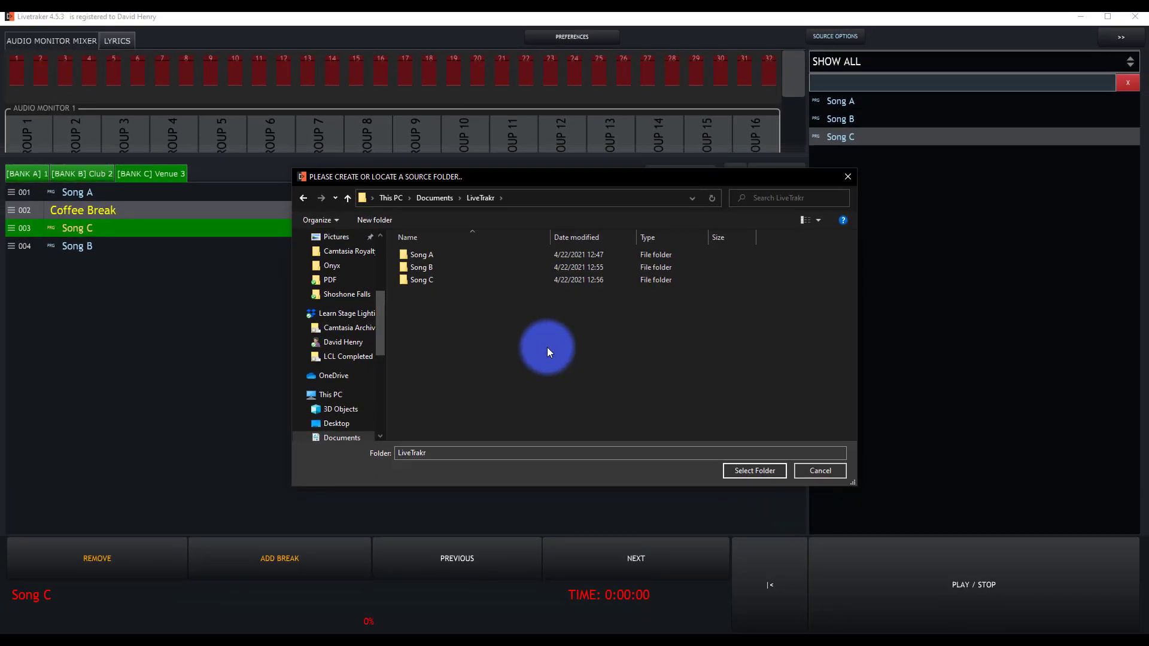
pyautogui.moveTo(754, 470)
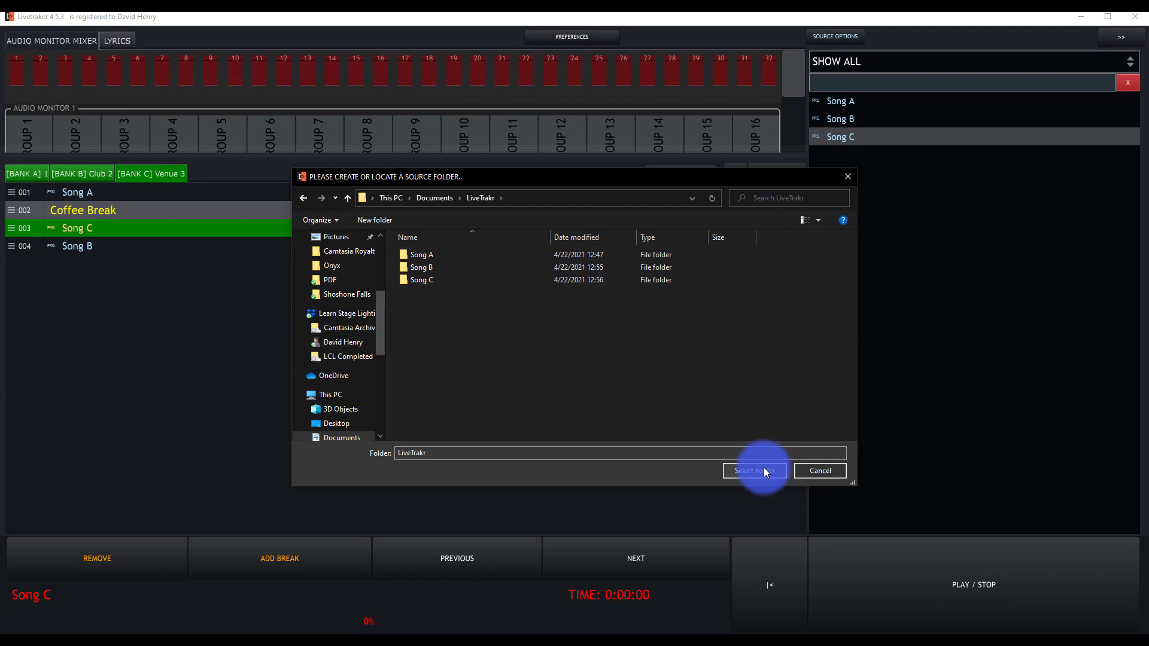
pyautogui.click(754, 470)
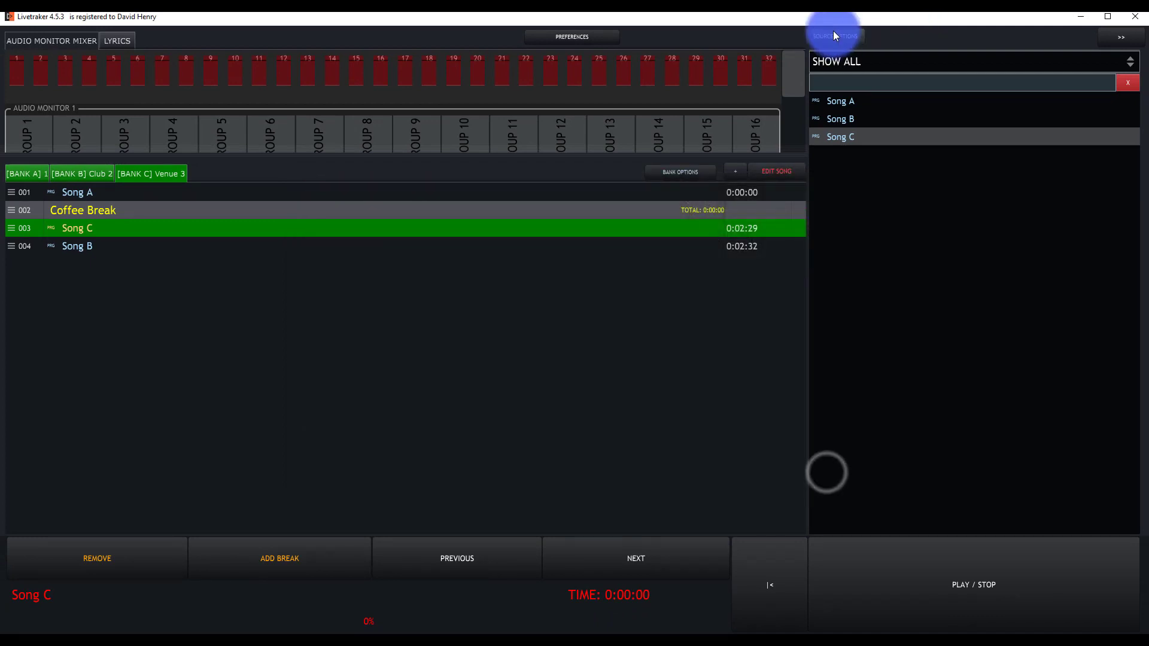
pyautogui.click(834, 36)
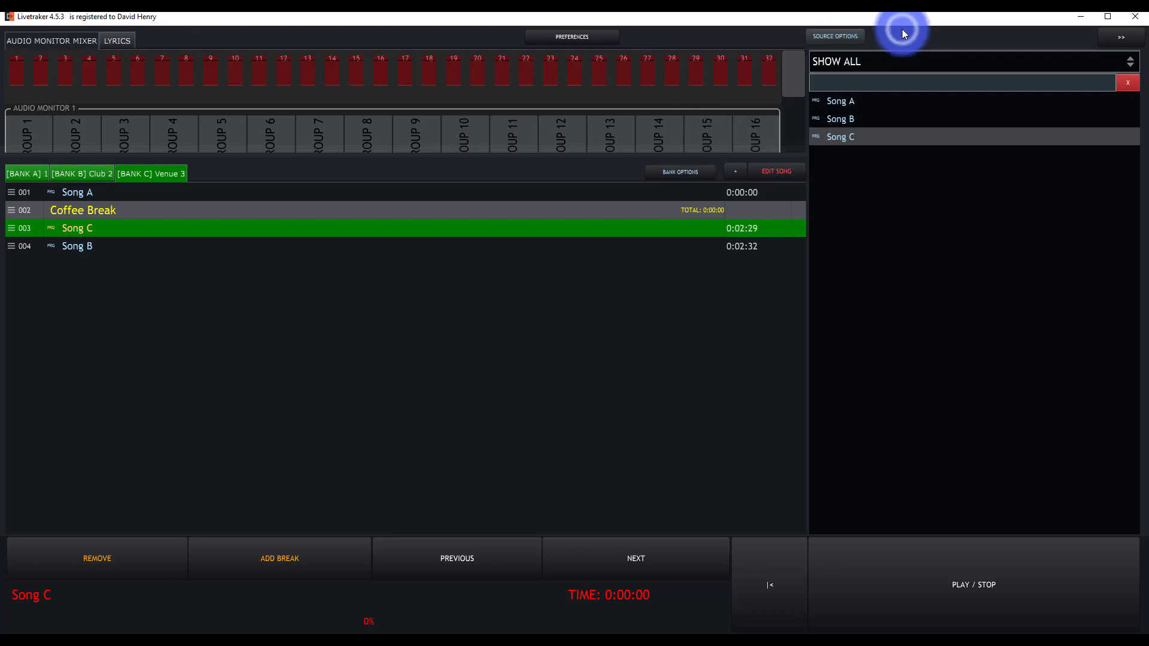
pyautogui.moveTo(438, 216)
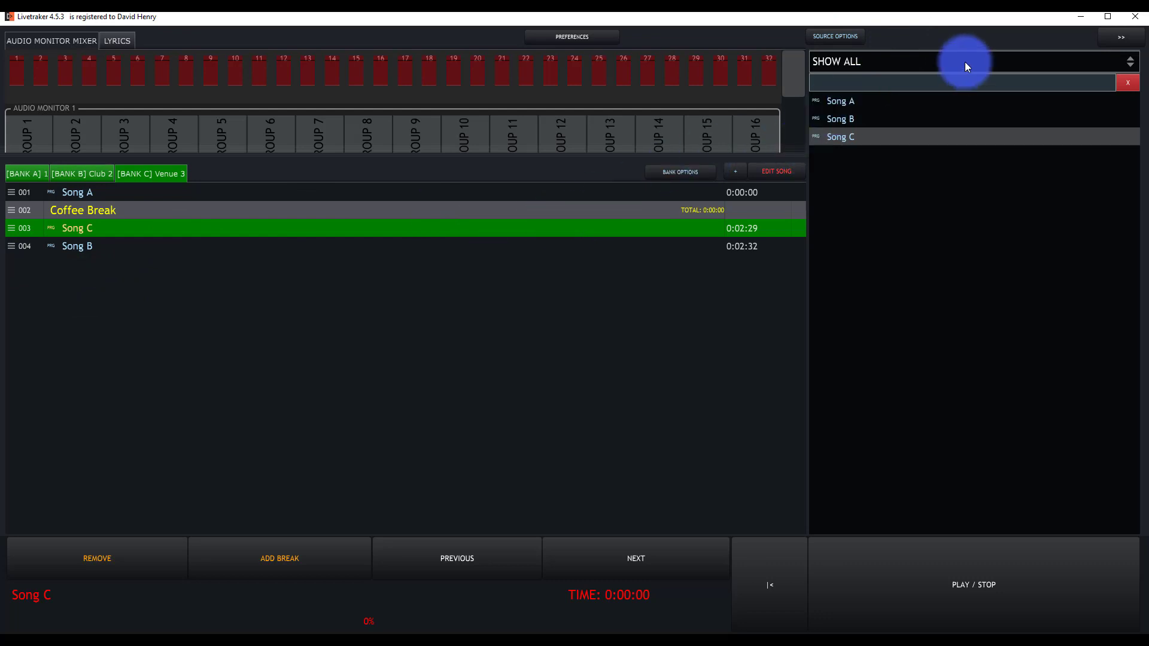
pyautogui.moveTo(968, 226)
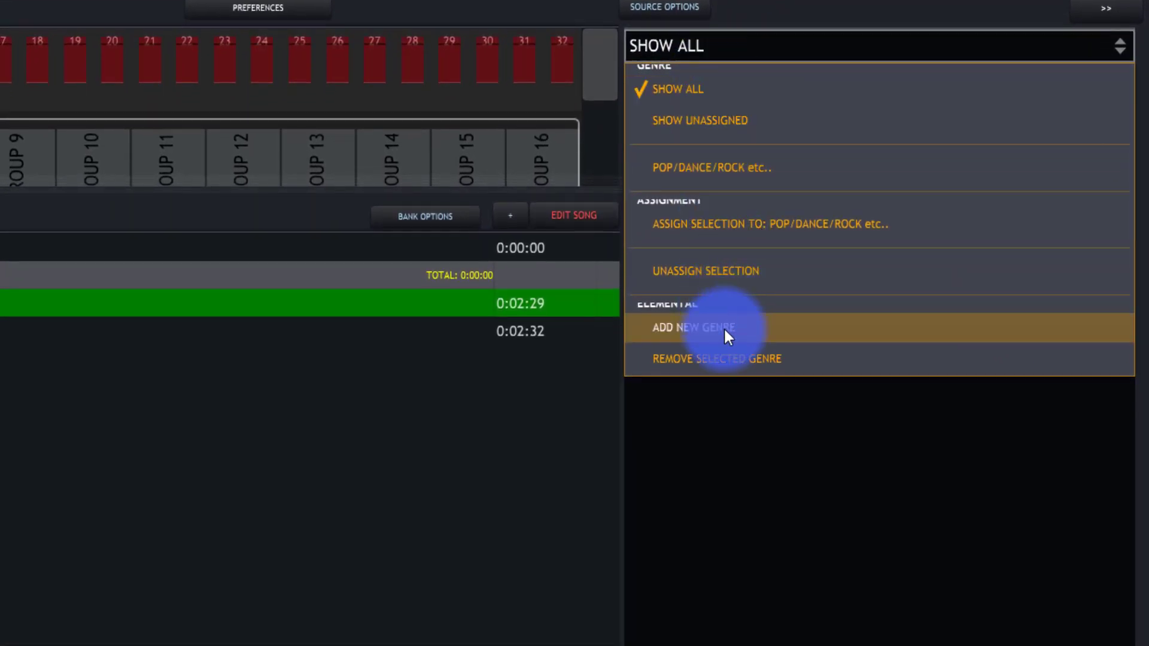
# Filter to unassigned songs and add a new genre named Folk
pyautogui.click(699, 119)
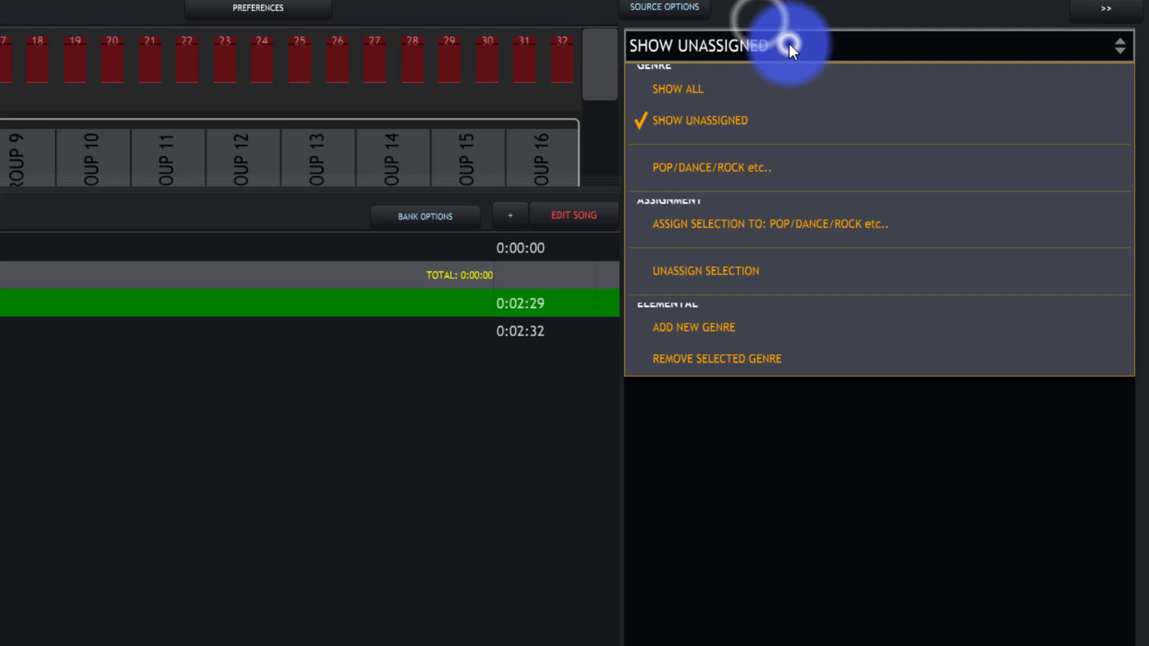
pyautogui.moveTo(777, 273)
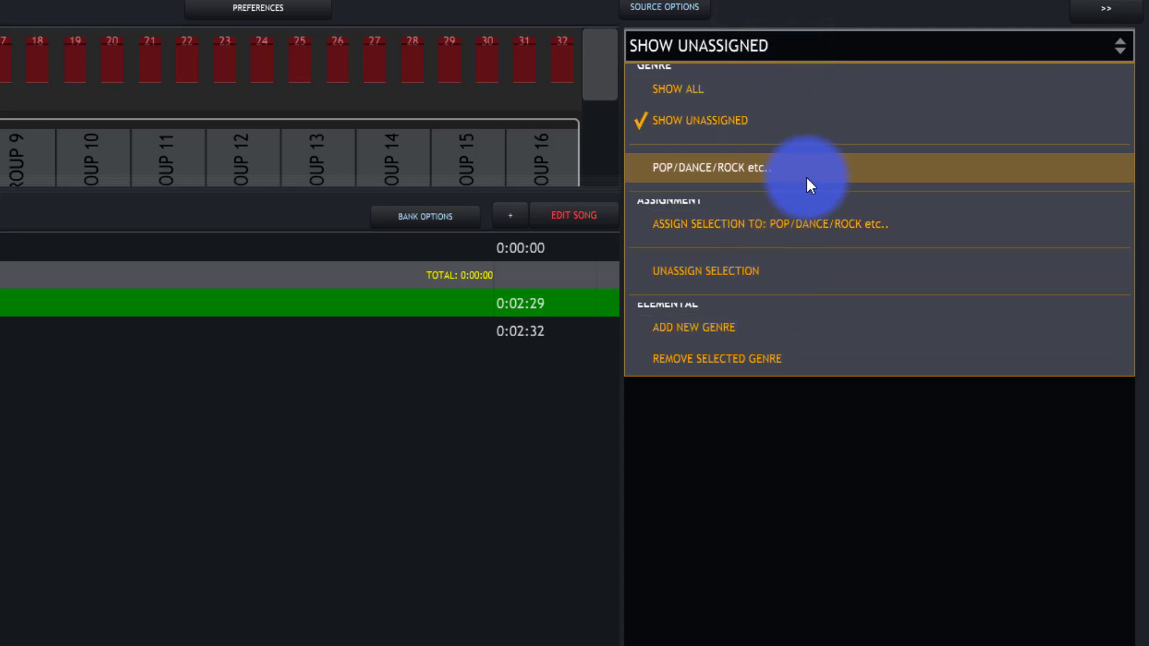
pyautogui.moveTo(783, 271)
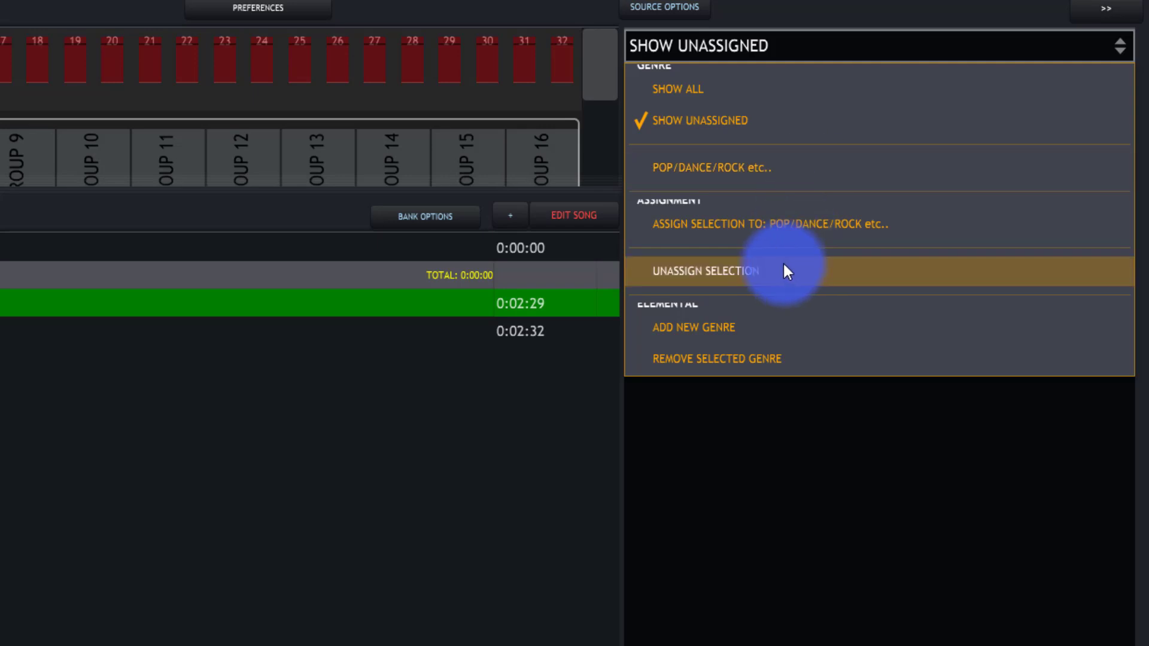
pyautogui.moveTo(745, 328)
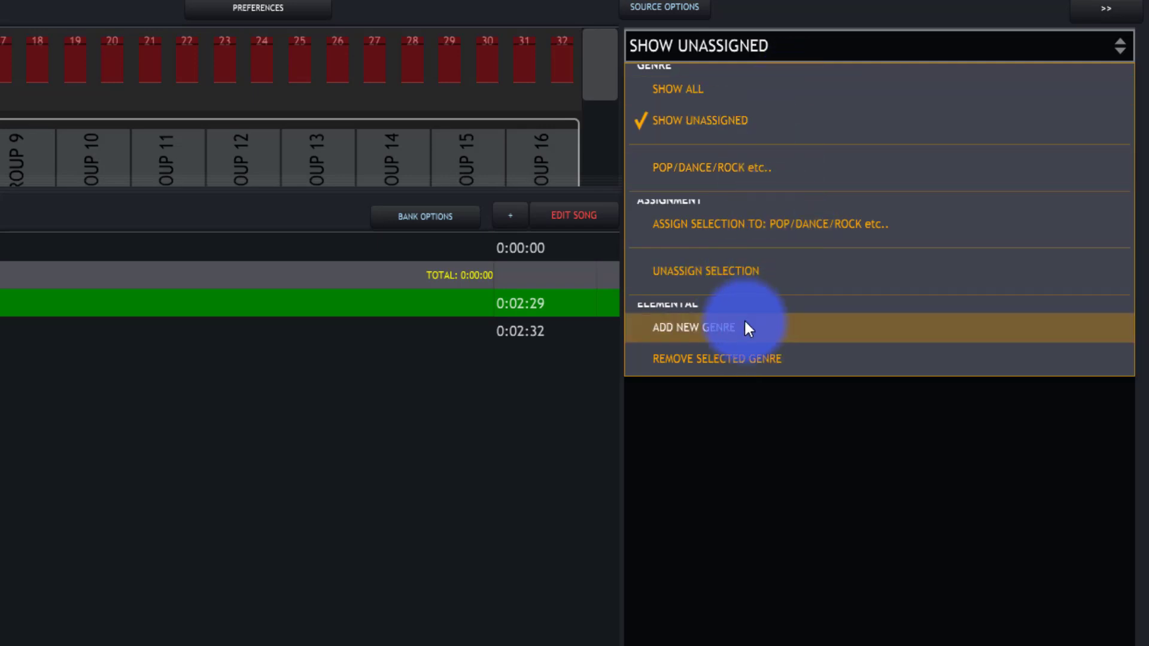
pyautogui.click(694, 328)
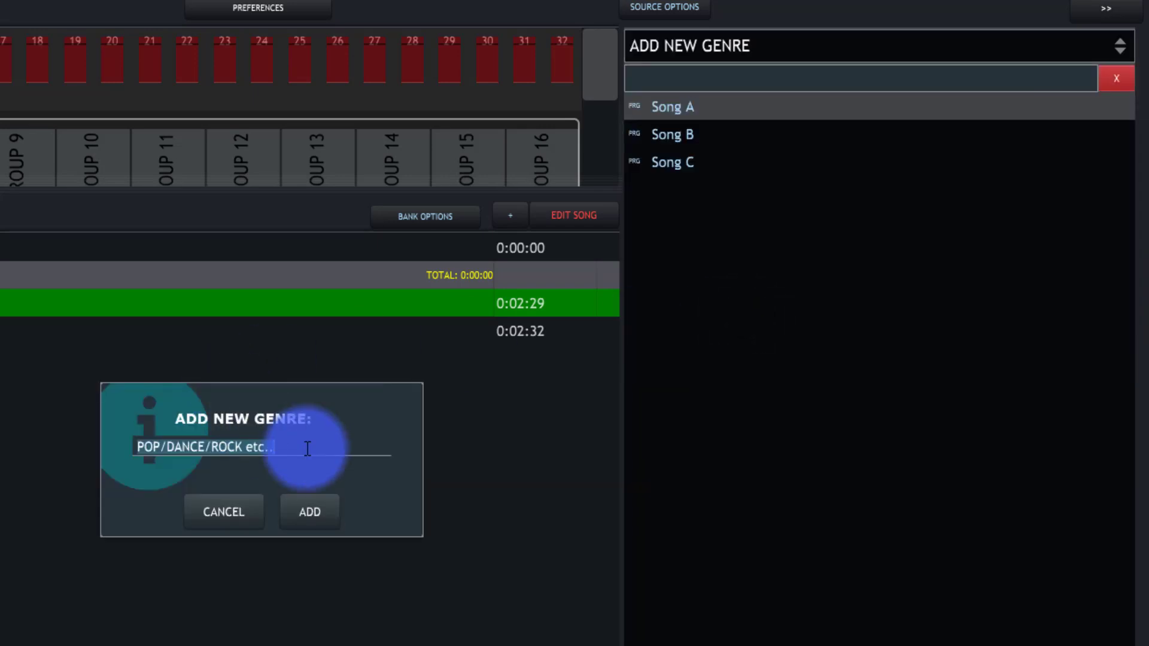
pyautogui.write('Folk')
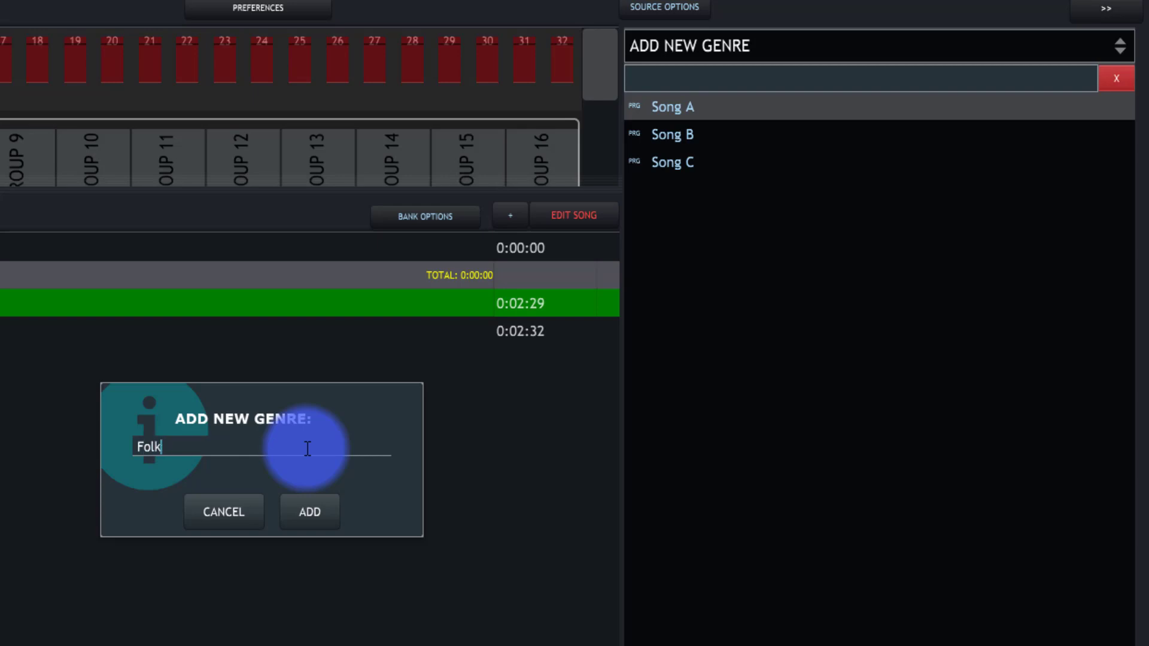
pyautogui.click(308, 511)
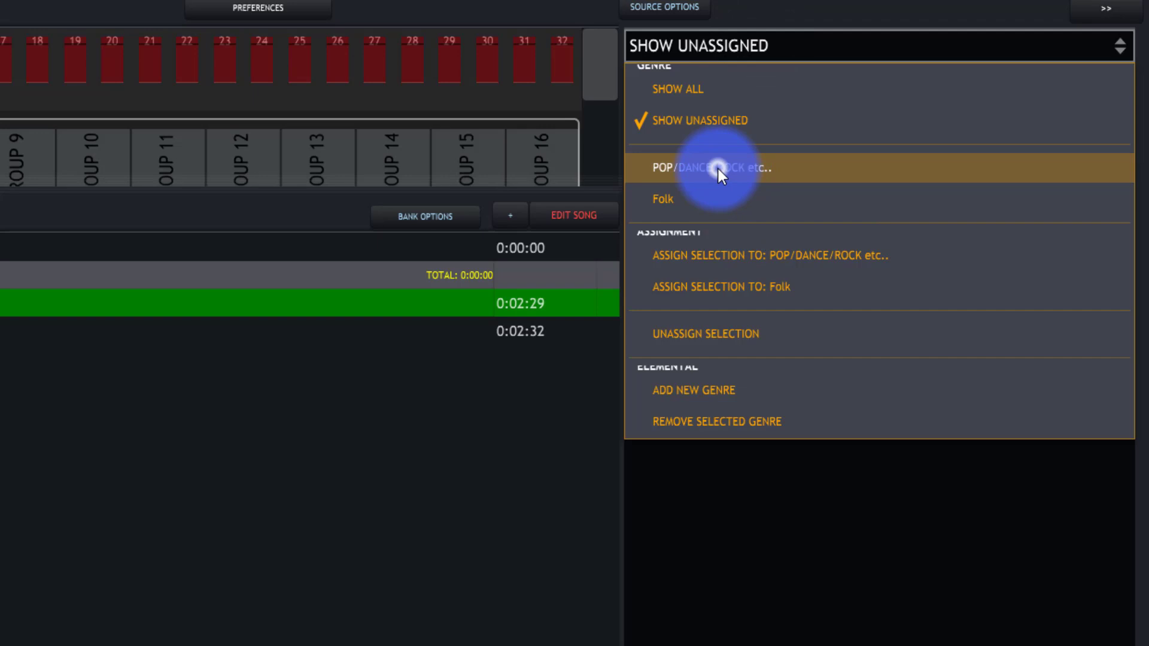
# Assign Song A to the Folk genre from the unassigned list
pyautogui.click(662, 199)
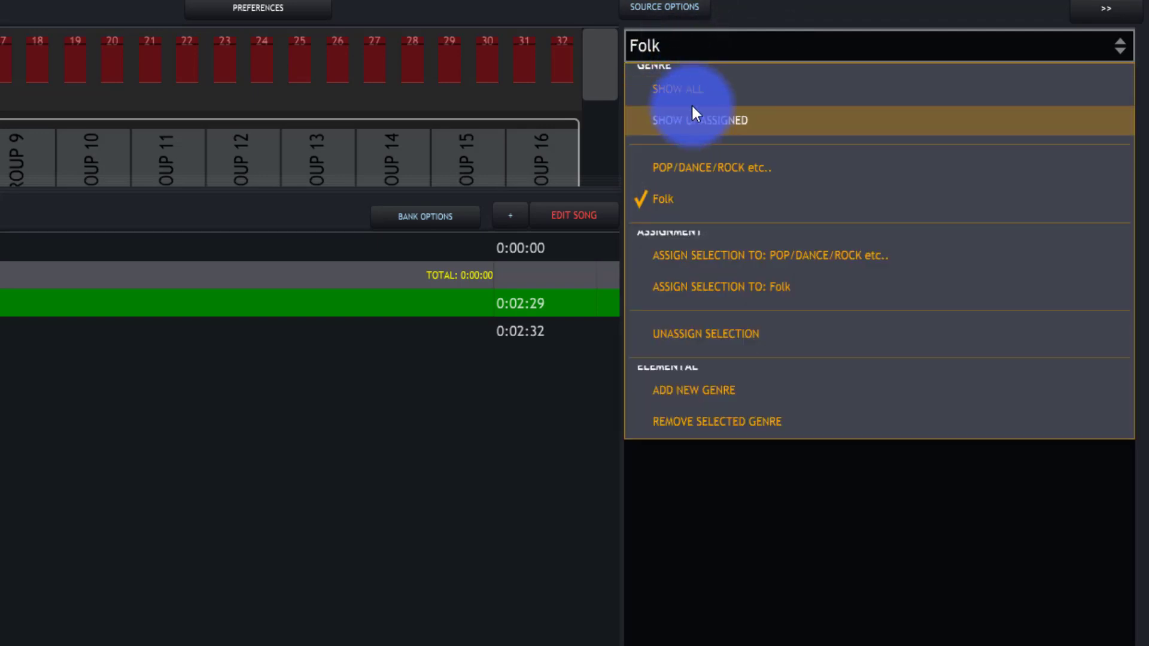
pyautogui.click(700, 119)
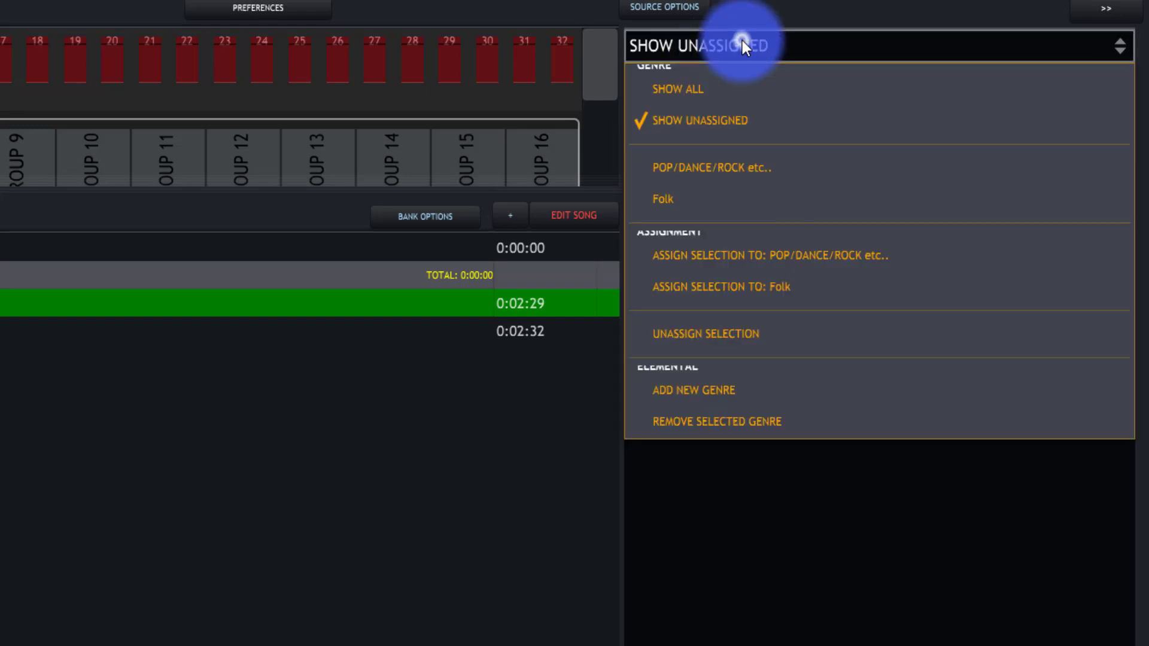
pyautogui.click(719, 286)
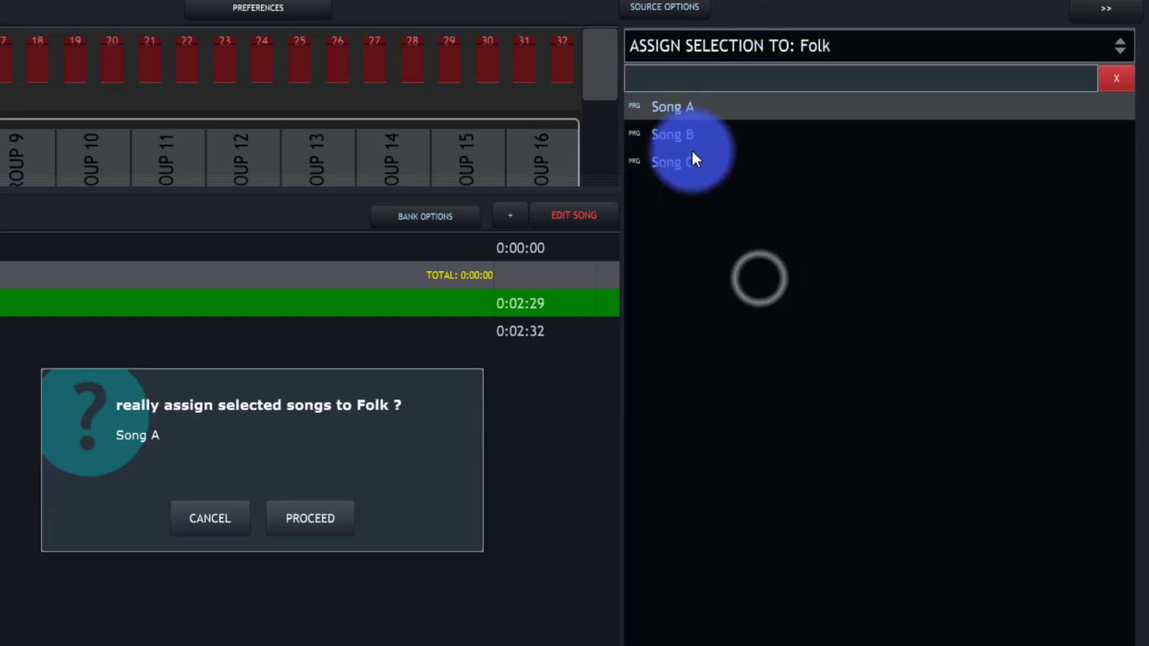
pyautogui.click(308, 518)
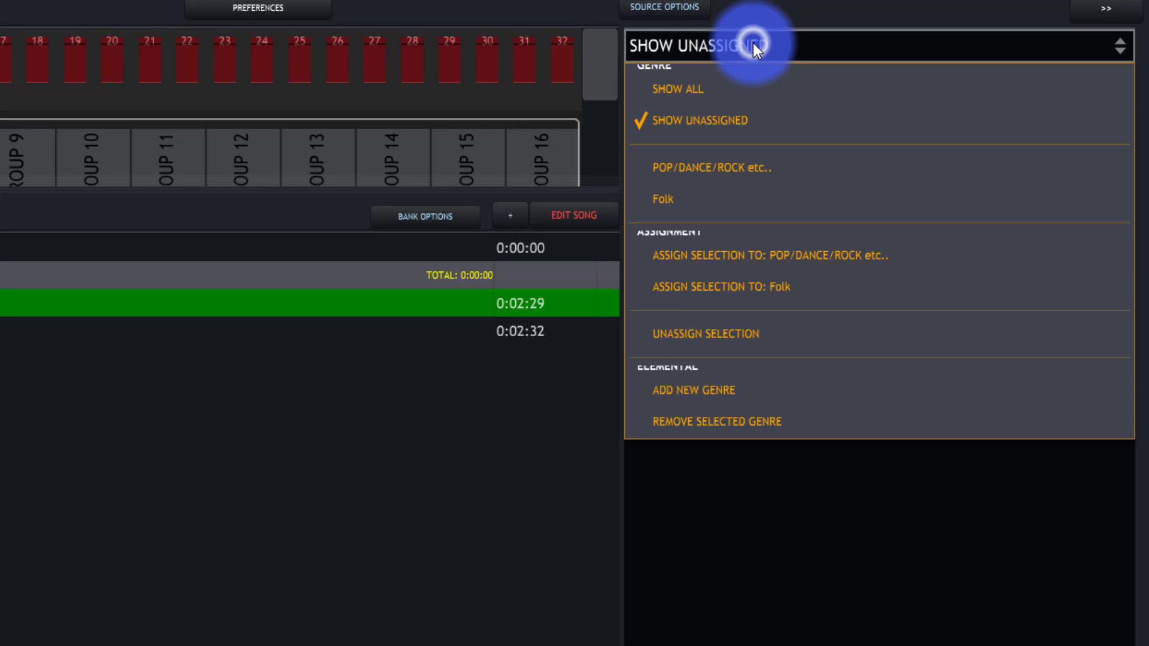
# Assign Song B and Song C to POP/DANCE/ROCK etc
pyautogui.click(766, 255)
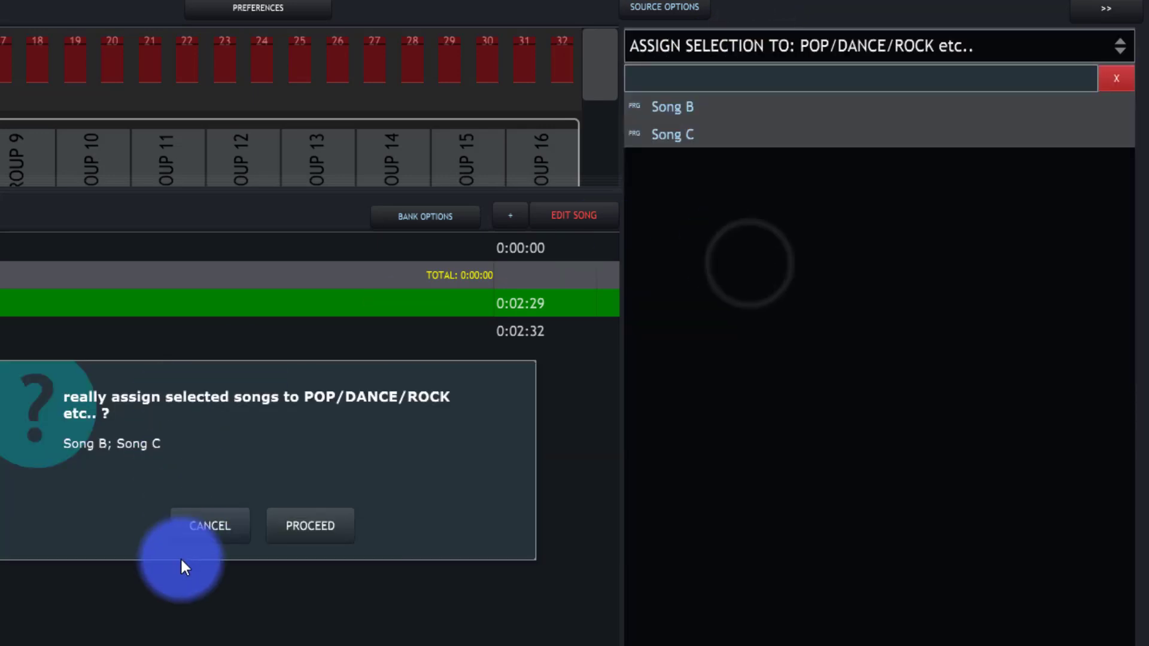
pyautogui.click(309, 525)
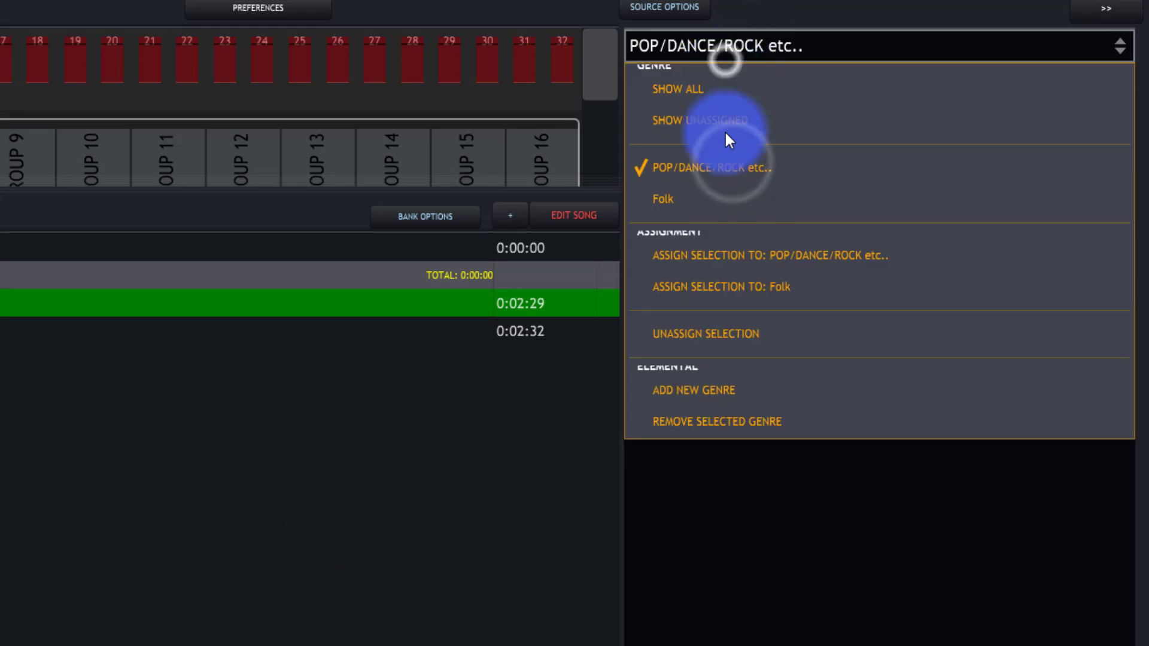
# Filter to Folk to confirm only Song A, then show all source songs again
pyautogui.click(661, 199)
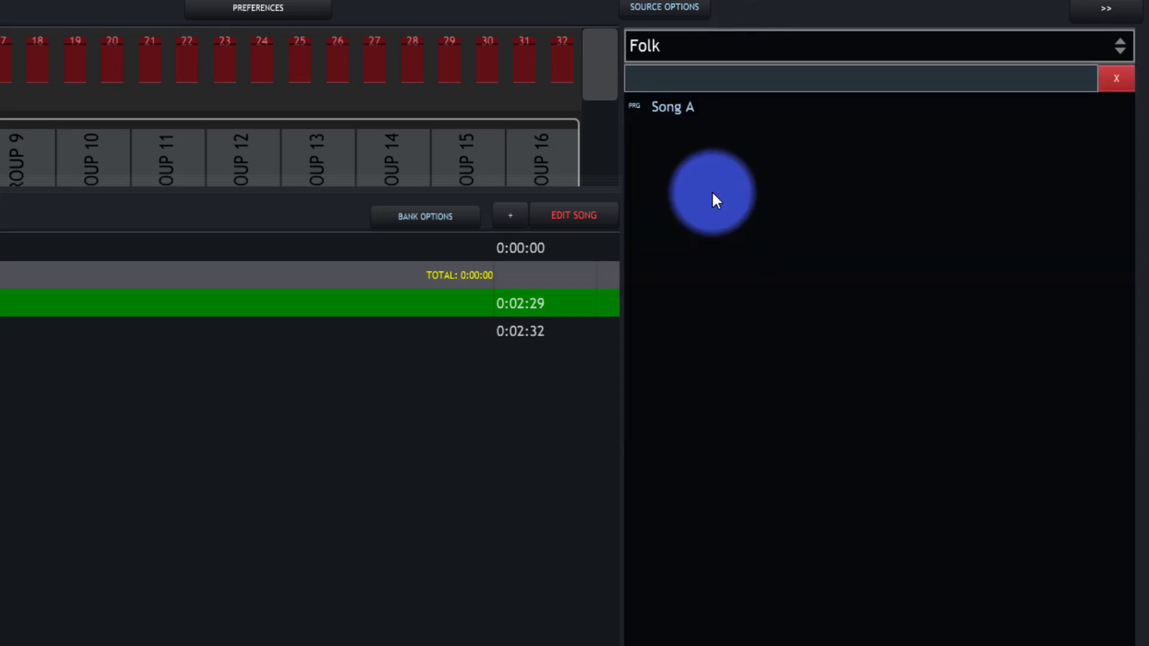
pyautogui.moveTo(732, 110)
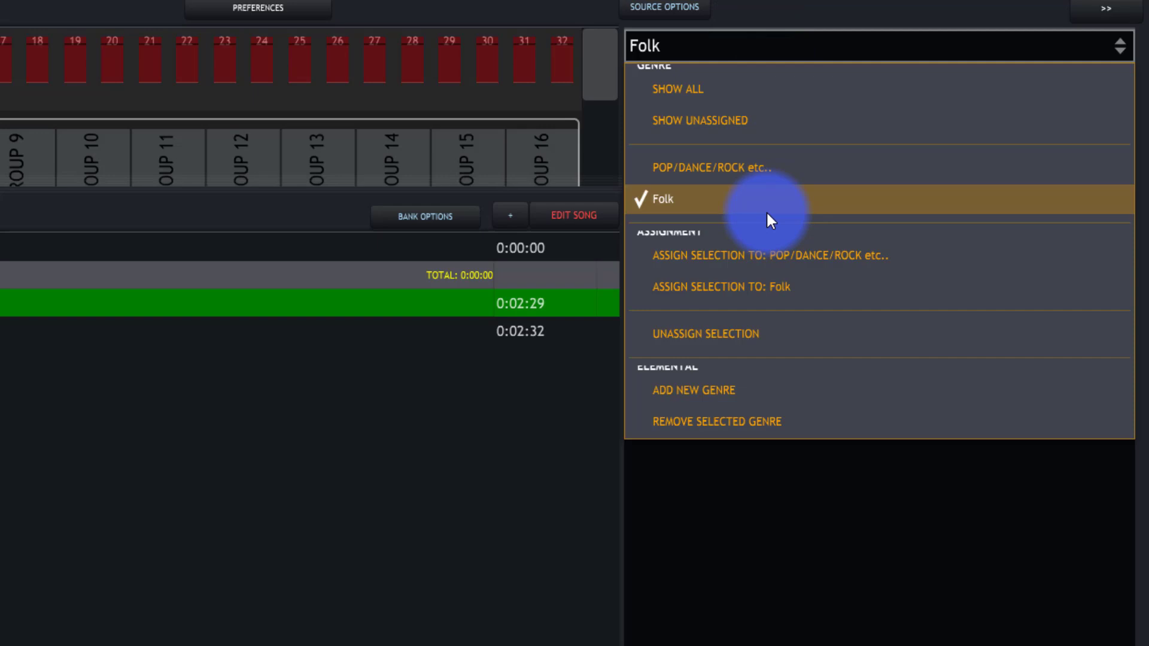
pyautogui.moveTo(776, 231)
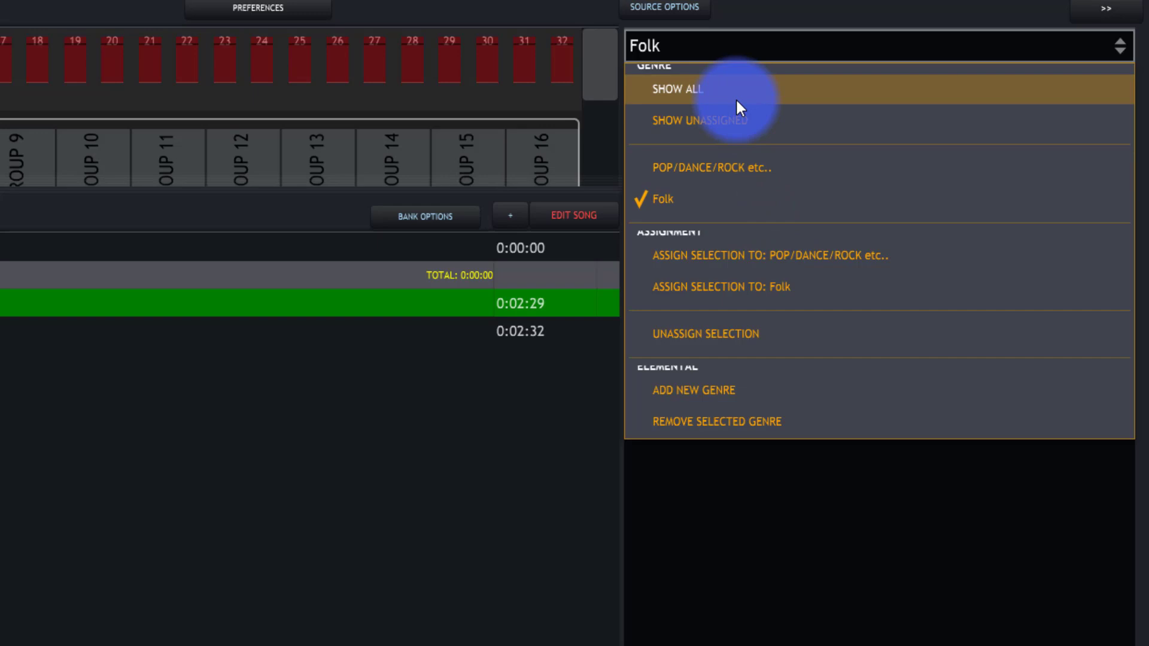
pyautogui.click(674, 88)
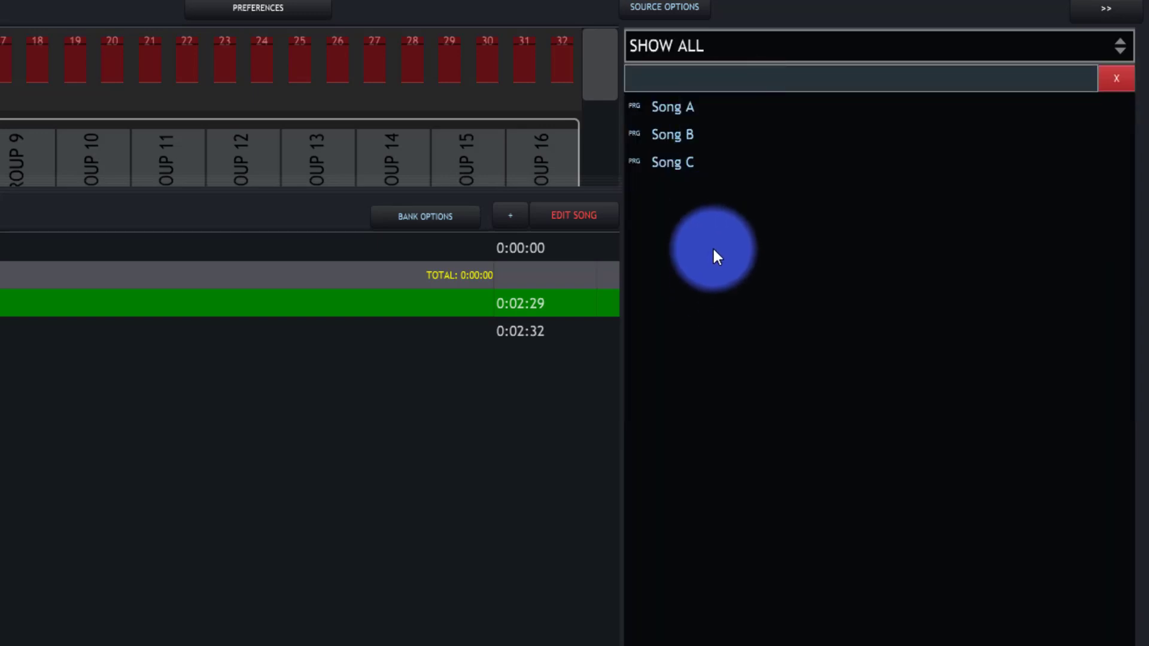
pyautogui.moveTo(431, 350)
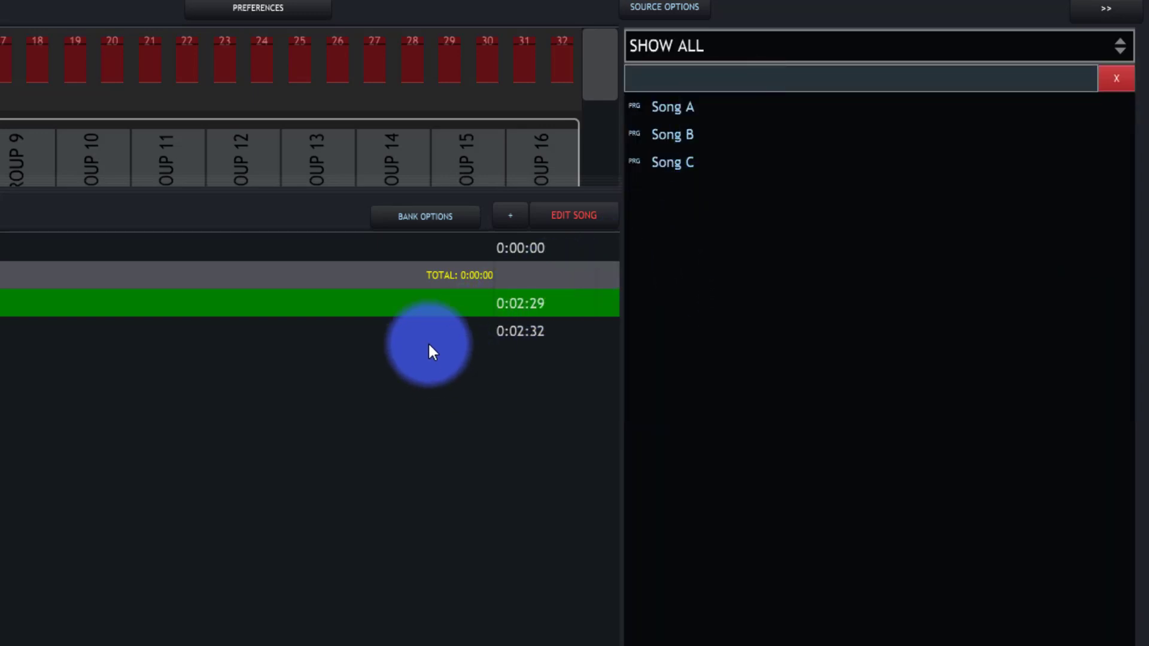